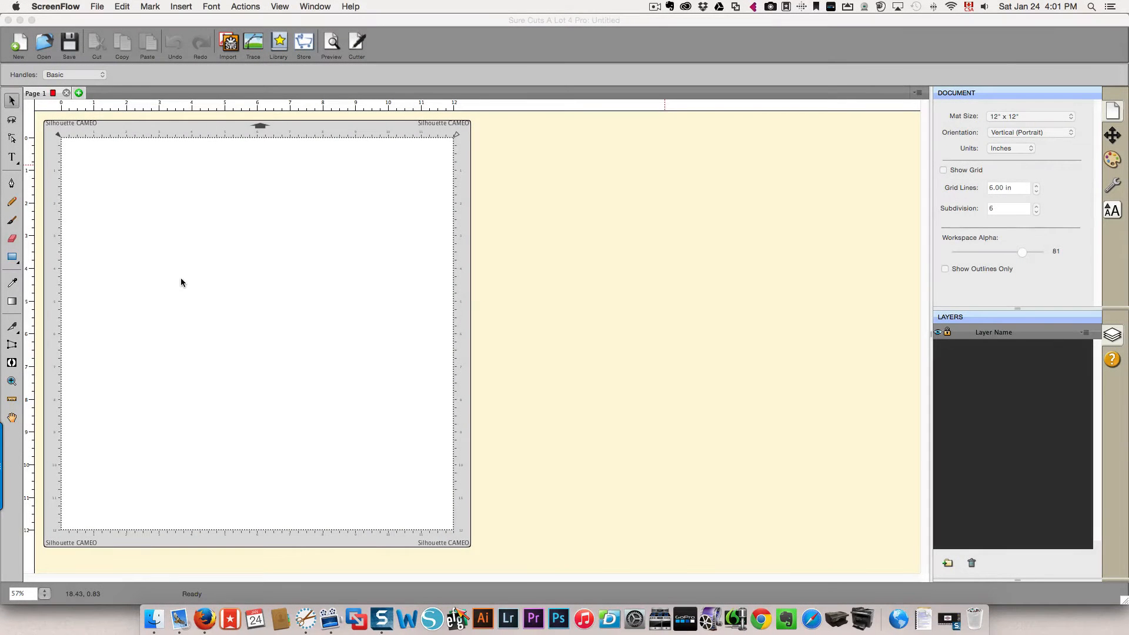
pyautogui.moveTo(178, 283)
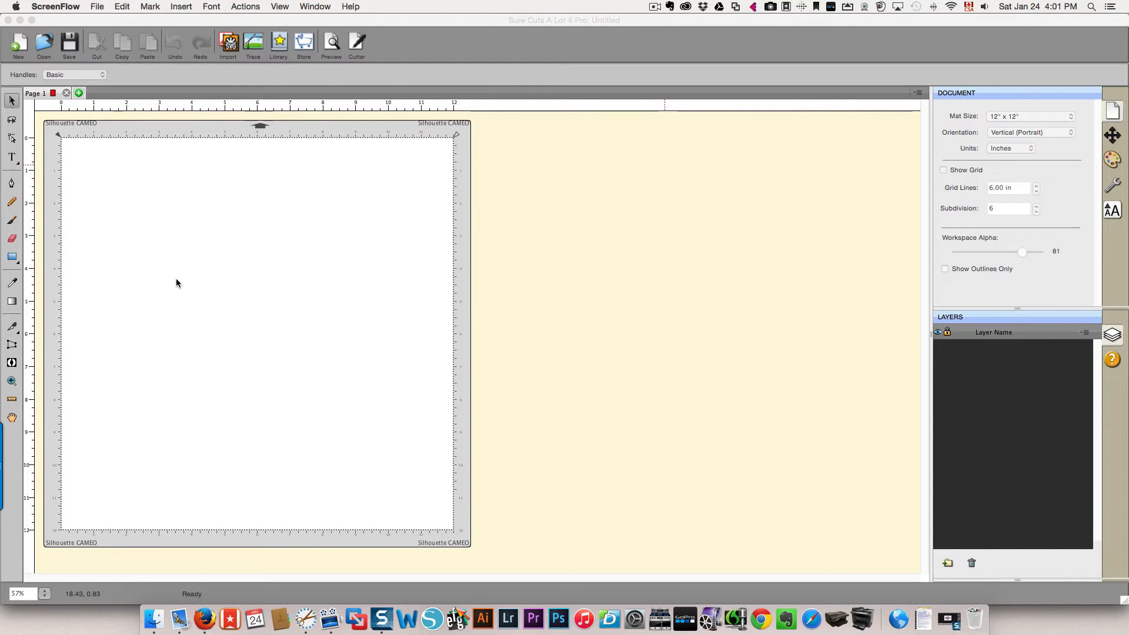
pyautogui.moveTo(244, 289)
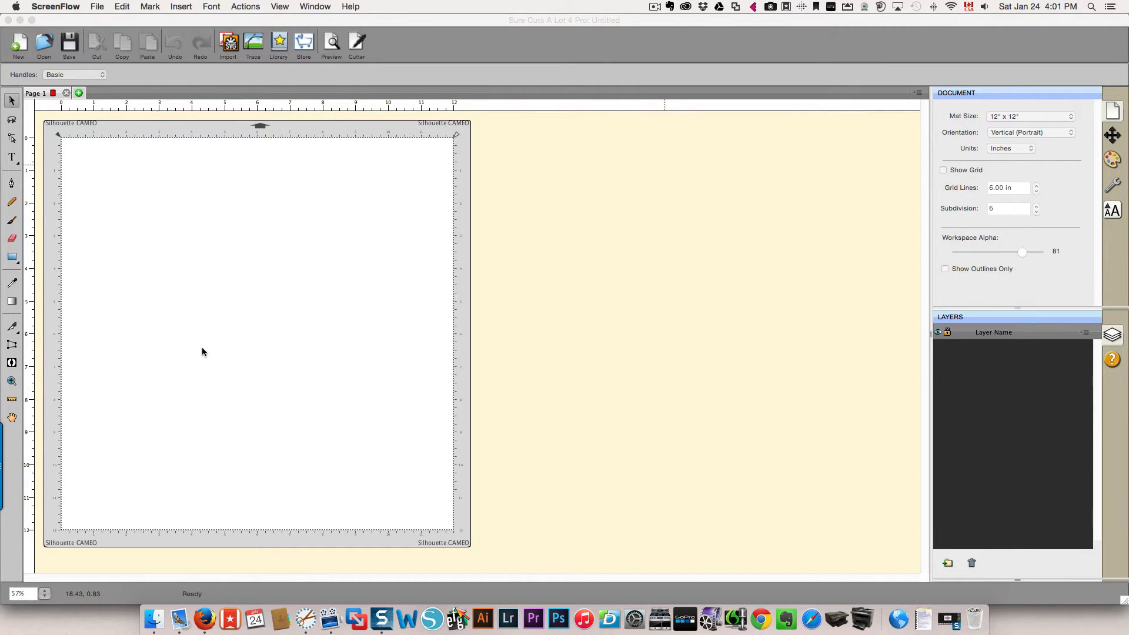
pyautogui.moveTo(24, 307)
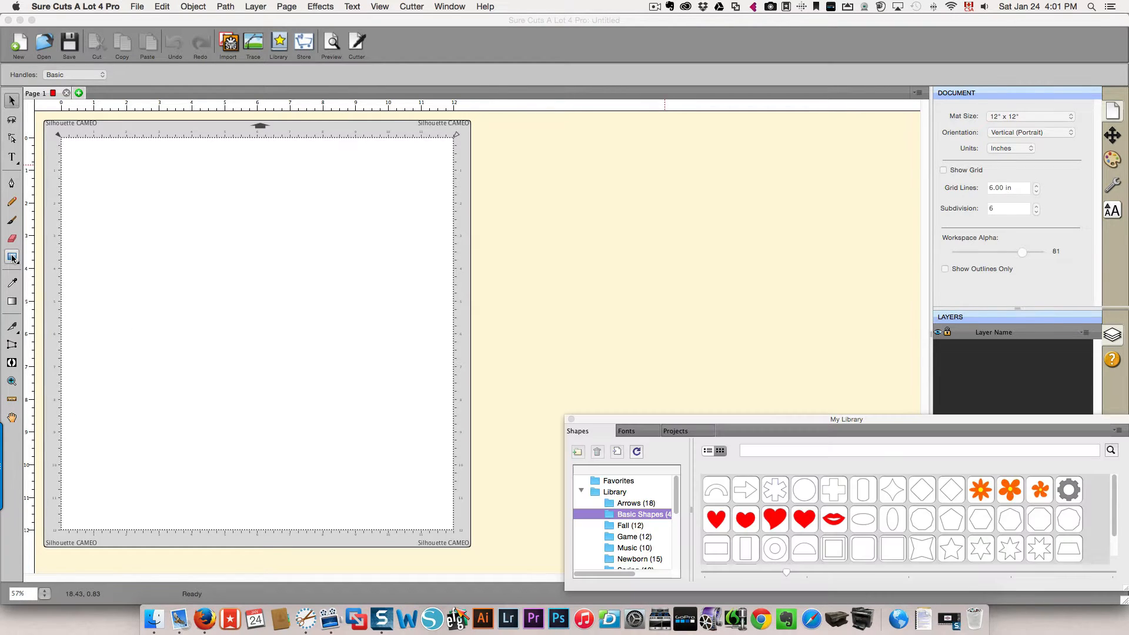
pyautogui.moveTo(12, 258)
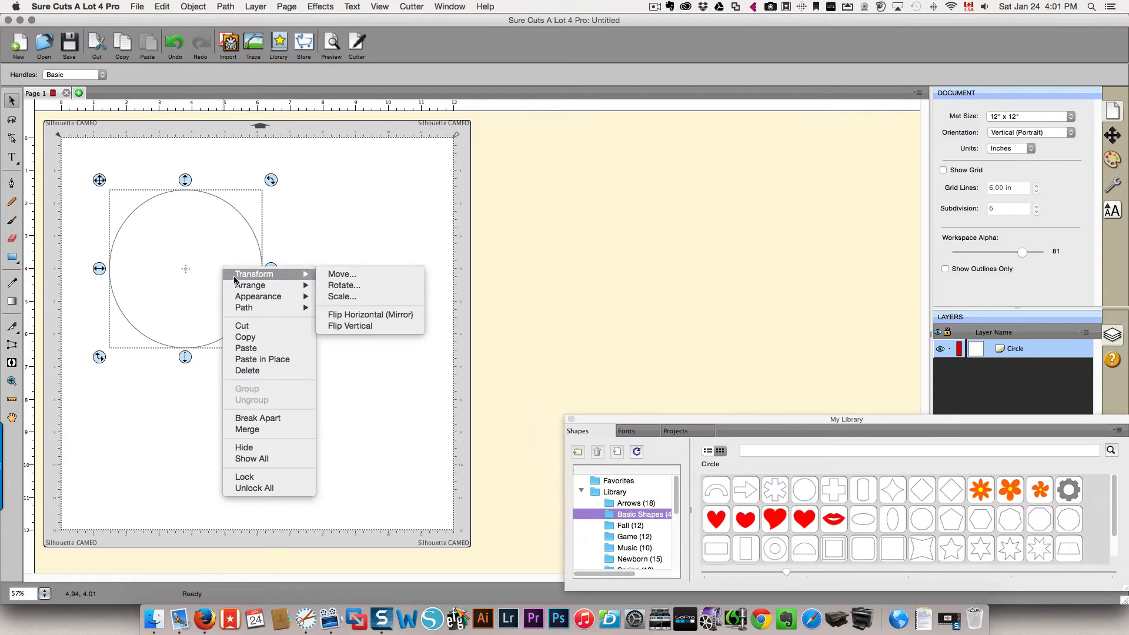
pyautogui.moveTo(257, 297)
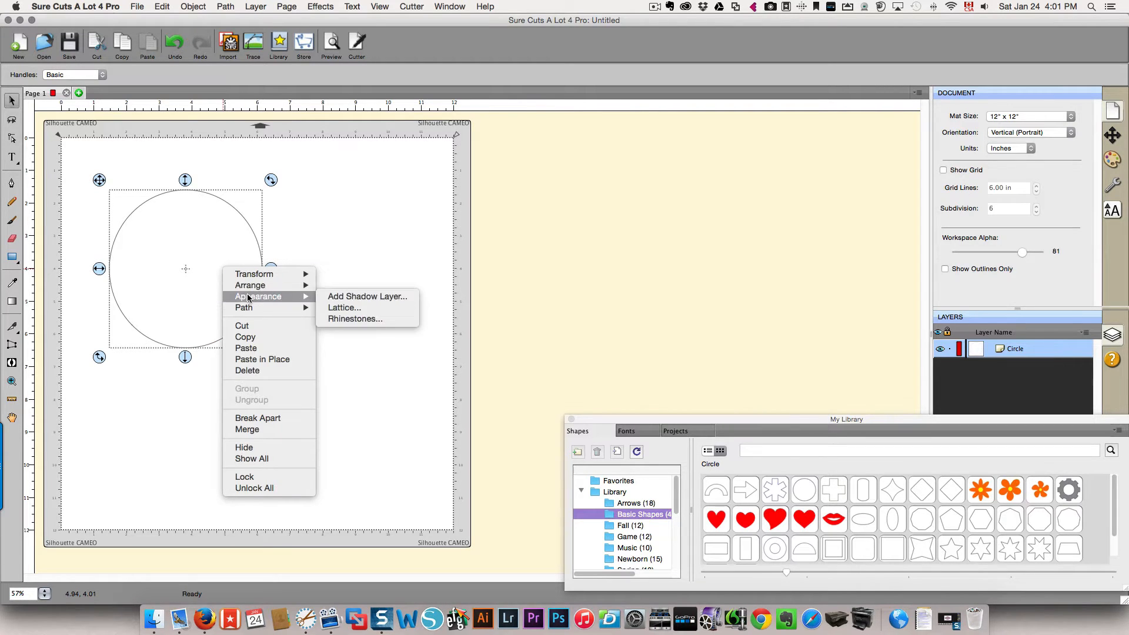
# Add a 0.20 in shadow layer to the circle and merge both layers into one ring.
pyautogui.click(367, 296)
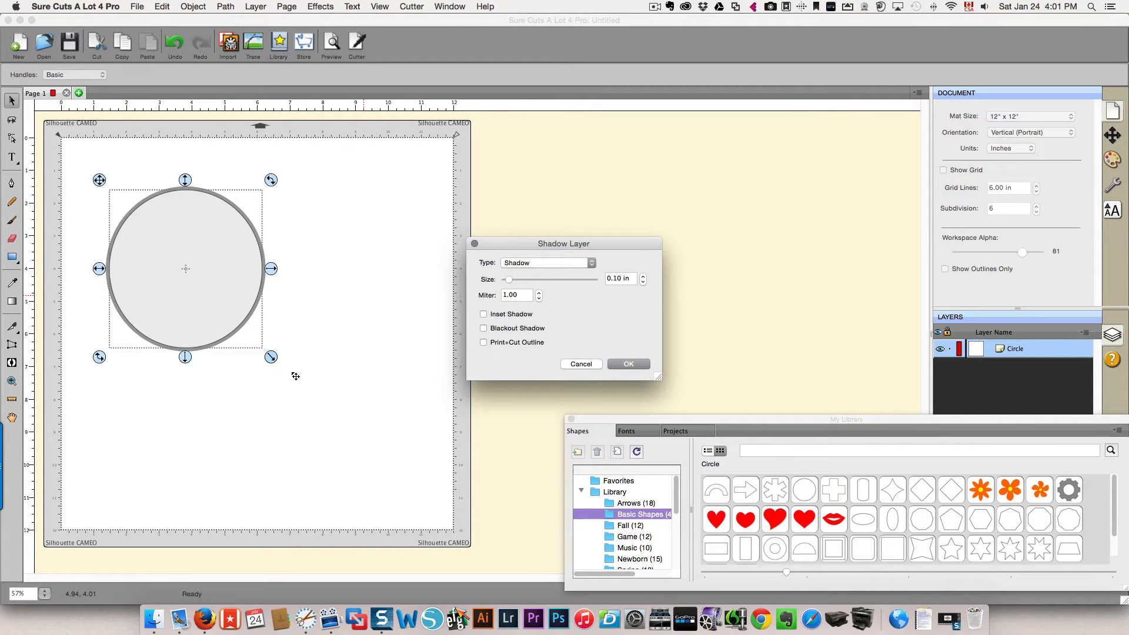
pyautogui.click(641, 275)
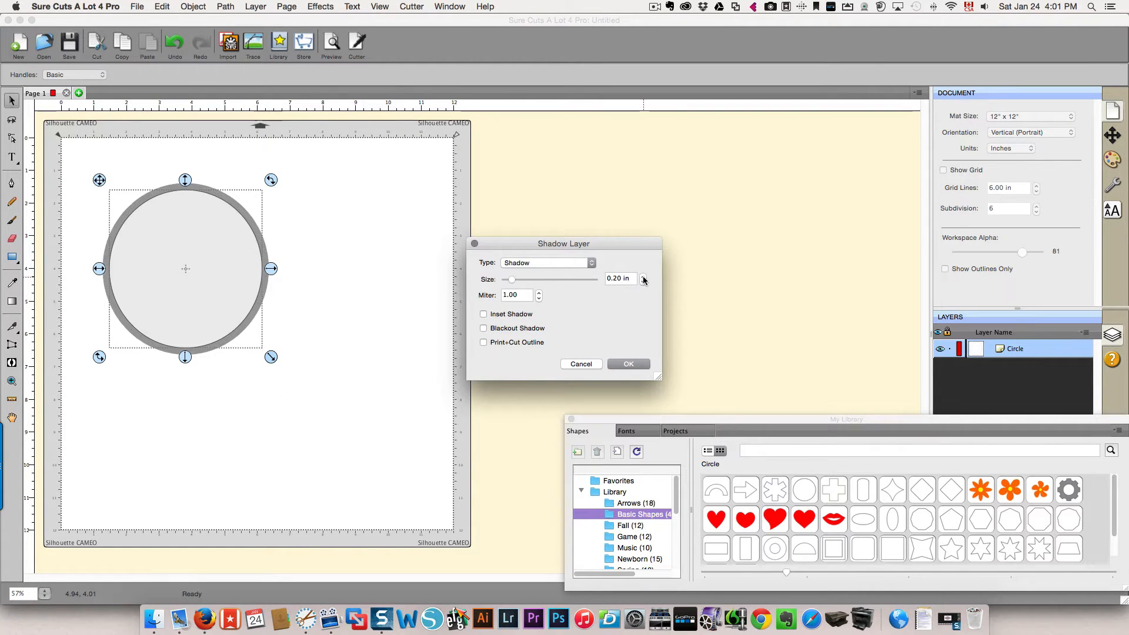
pyautogui.click(627, 364)
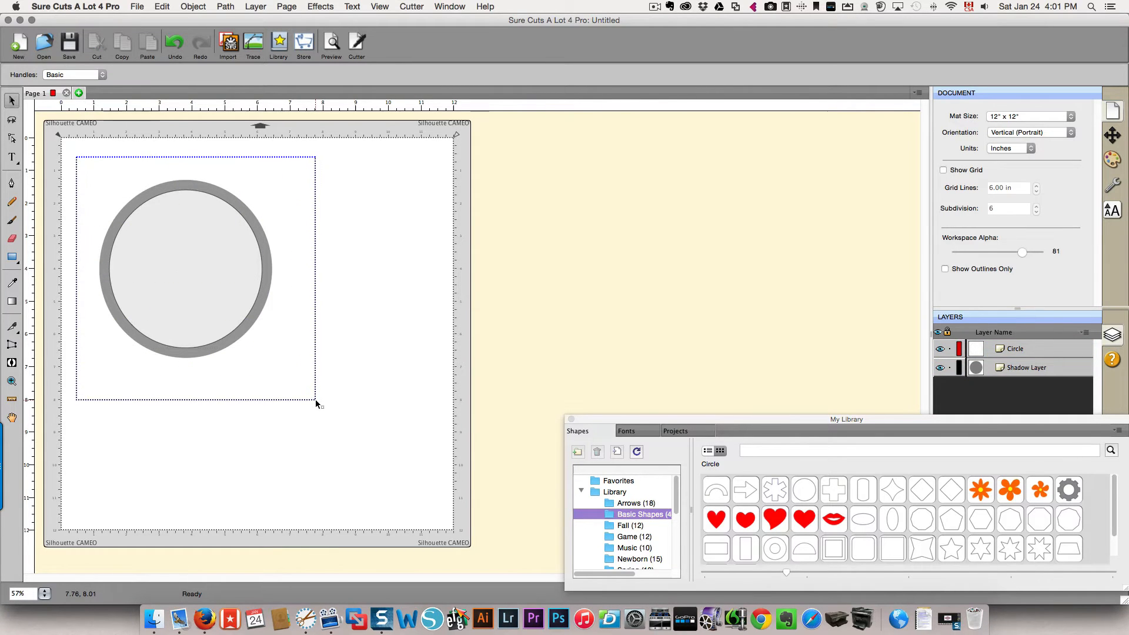
pyautogui.click(185, 268)
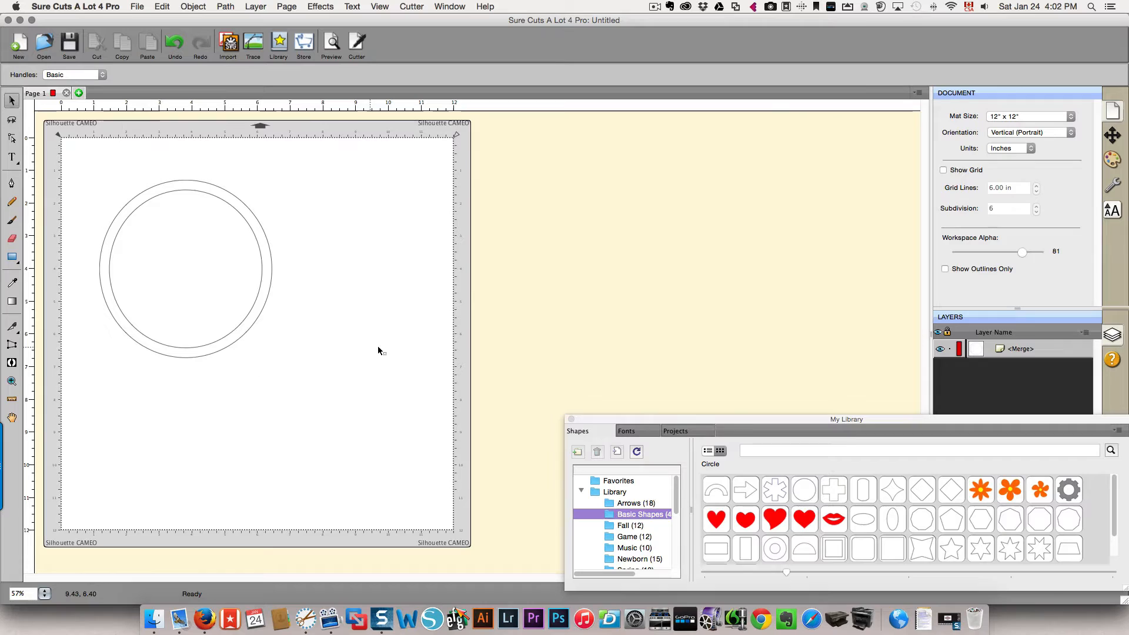
# Place the large red heart from Basic Shapes and resize it to fill the ring's interior.
pyautogui.click(785, 519)
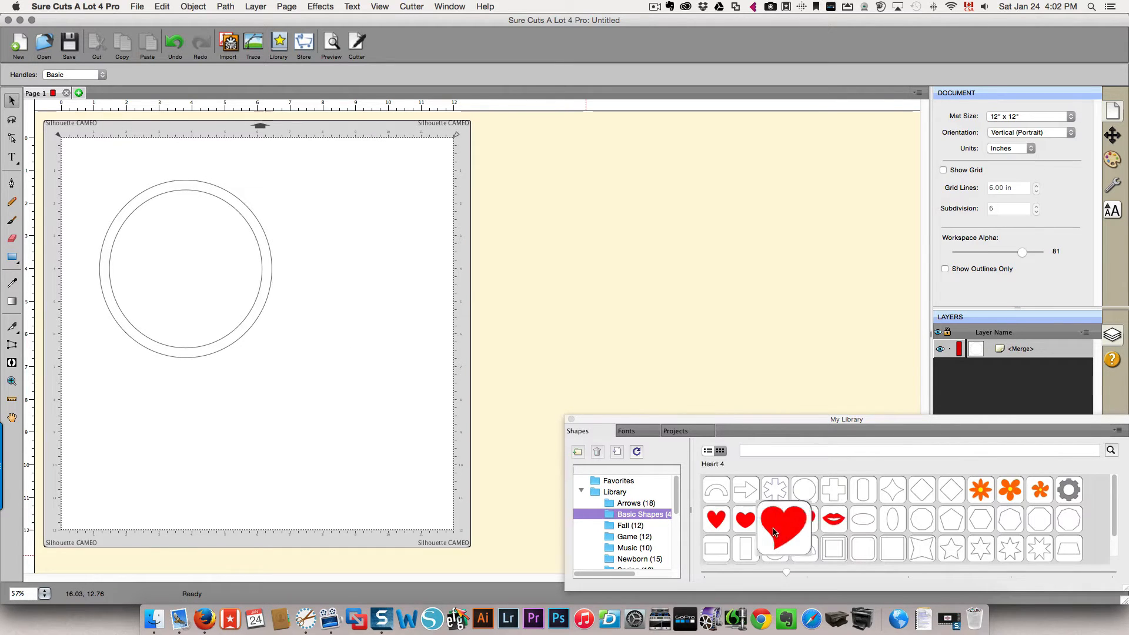
pyautogui.doubleClick(784, 519)
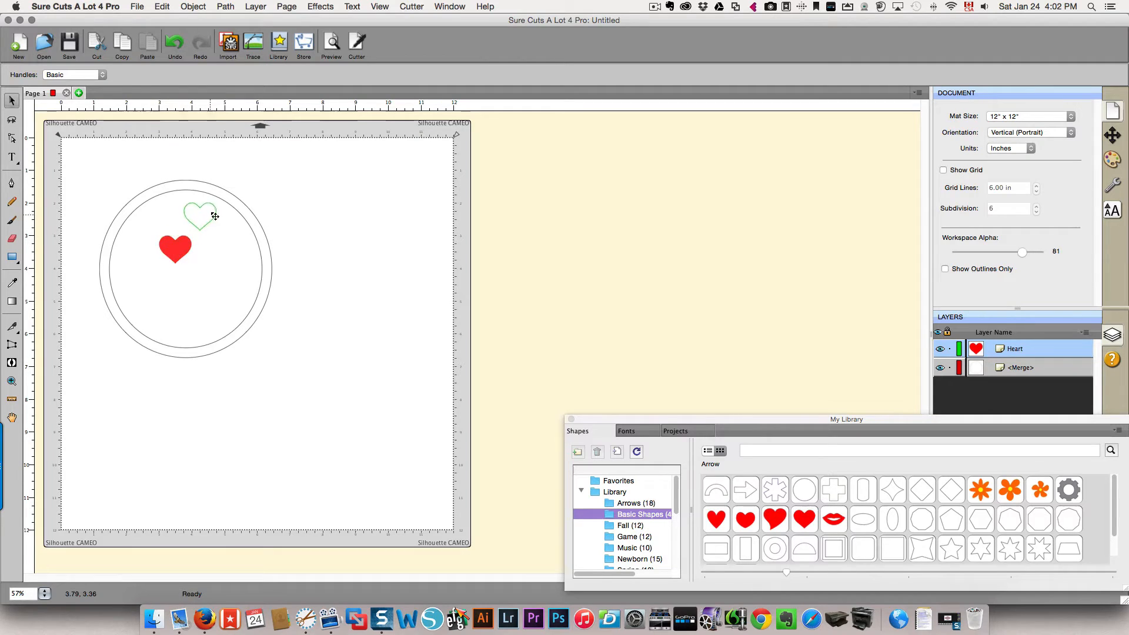
pyautogui.moveTo(175, 249); pyautogui.dragTo(201, 205)
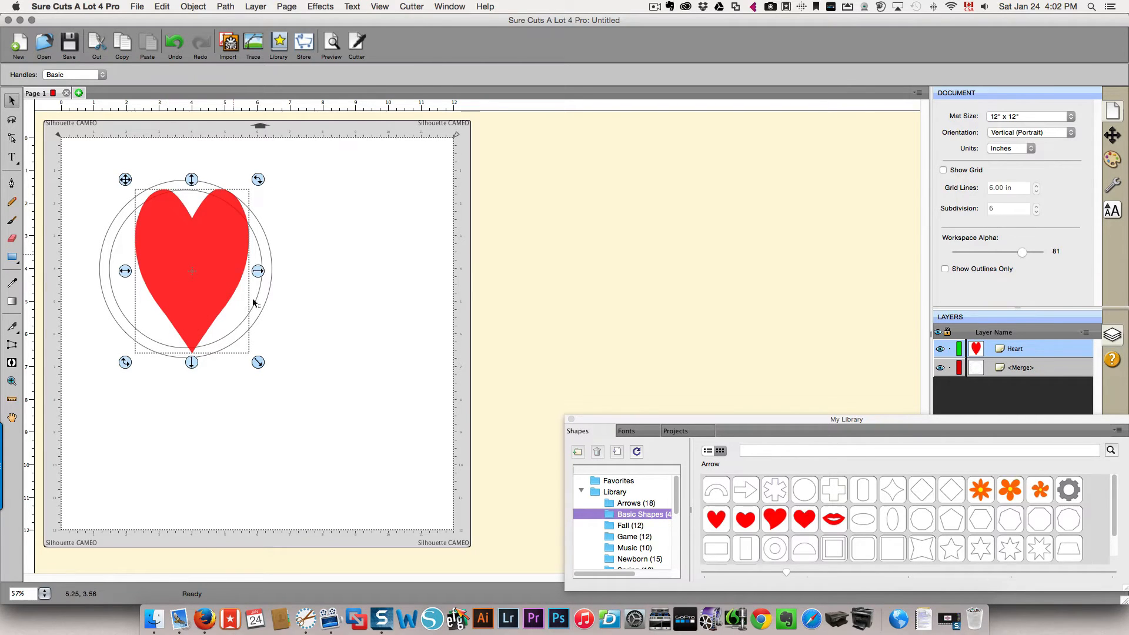
pyautogui.moveTo(258, 271); pyautogui.dragTo(267, 271)
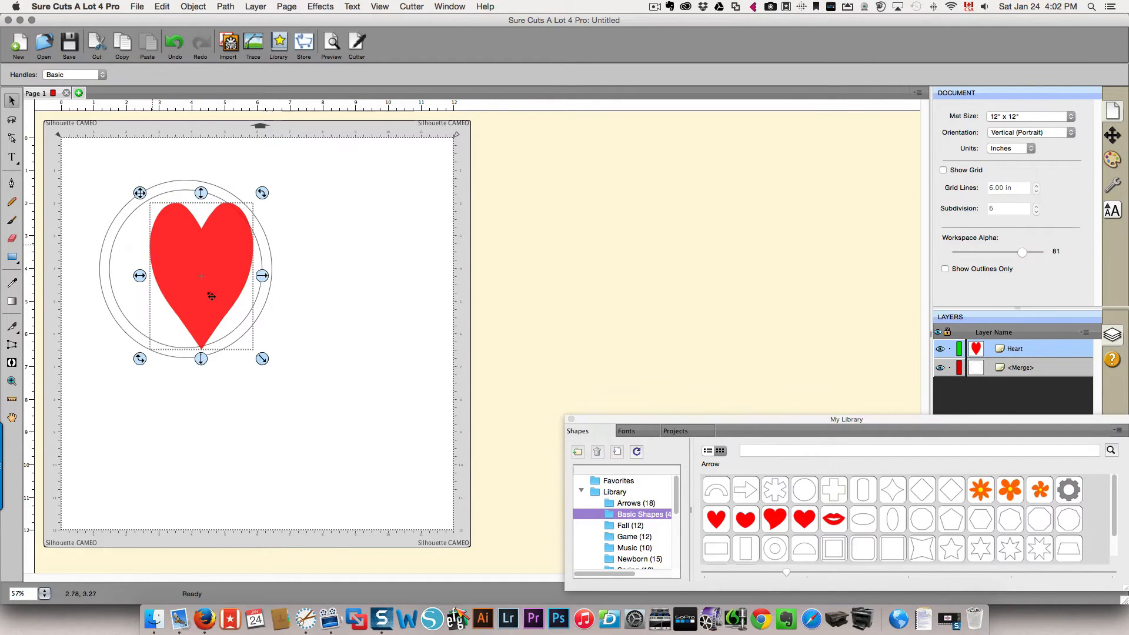
pyautogui.moveTo(201, 275); pyautogui.dragTo(176, 268)
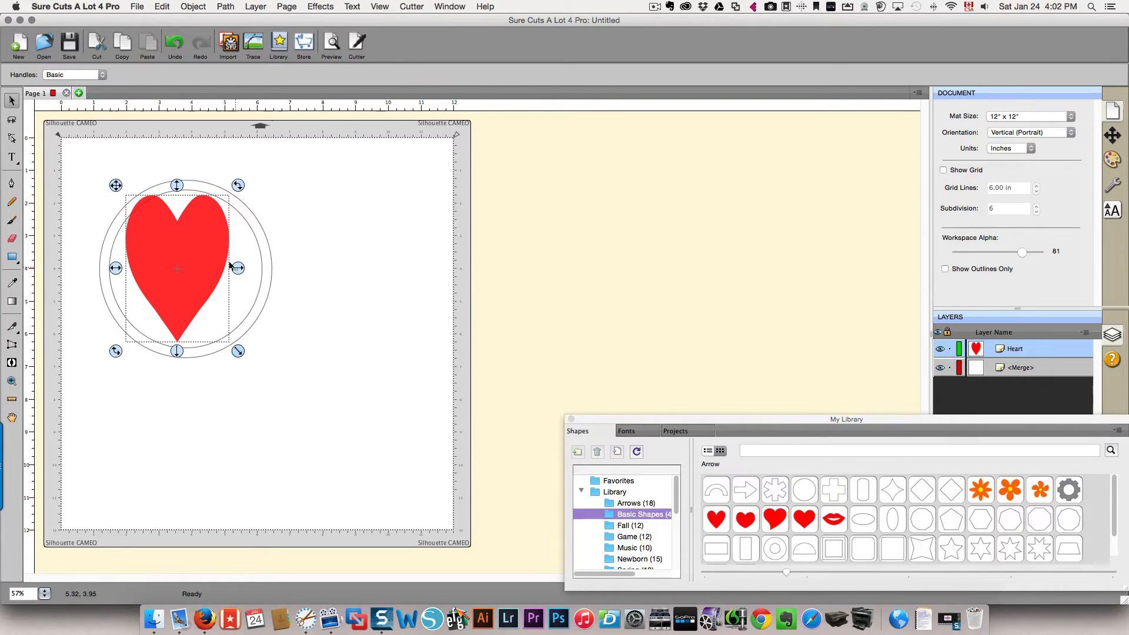
pyautogui.moveTo(238, 268); pyautogui.dragTo(255, 272)
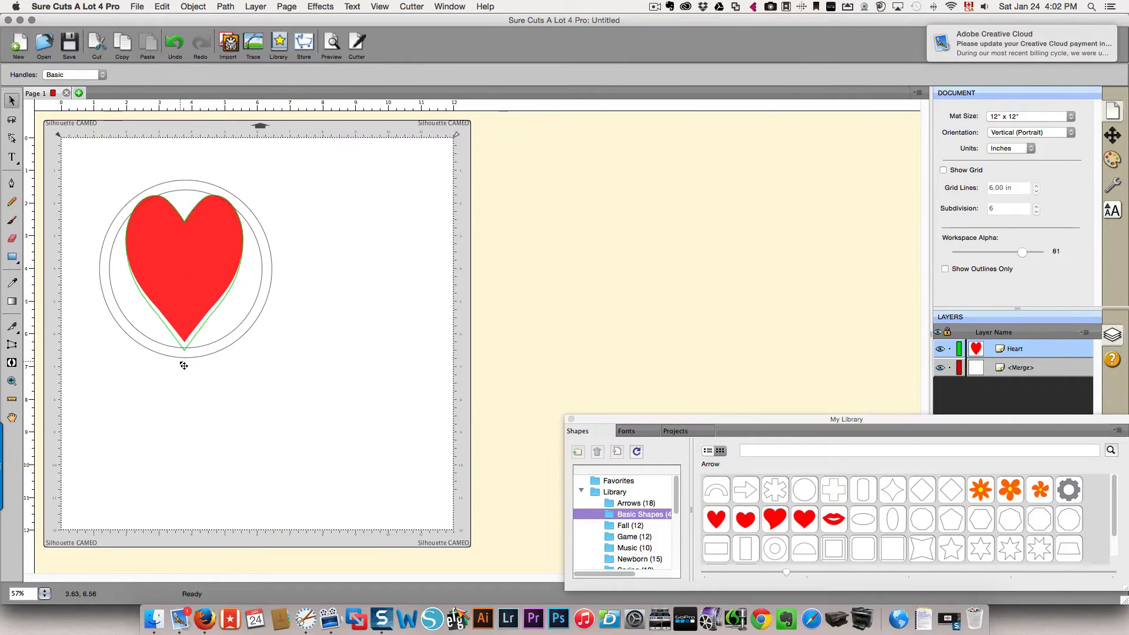
# Delete the heart and move the remaining ring toward the mat's right side.
pyautogui.click(183, 274)
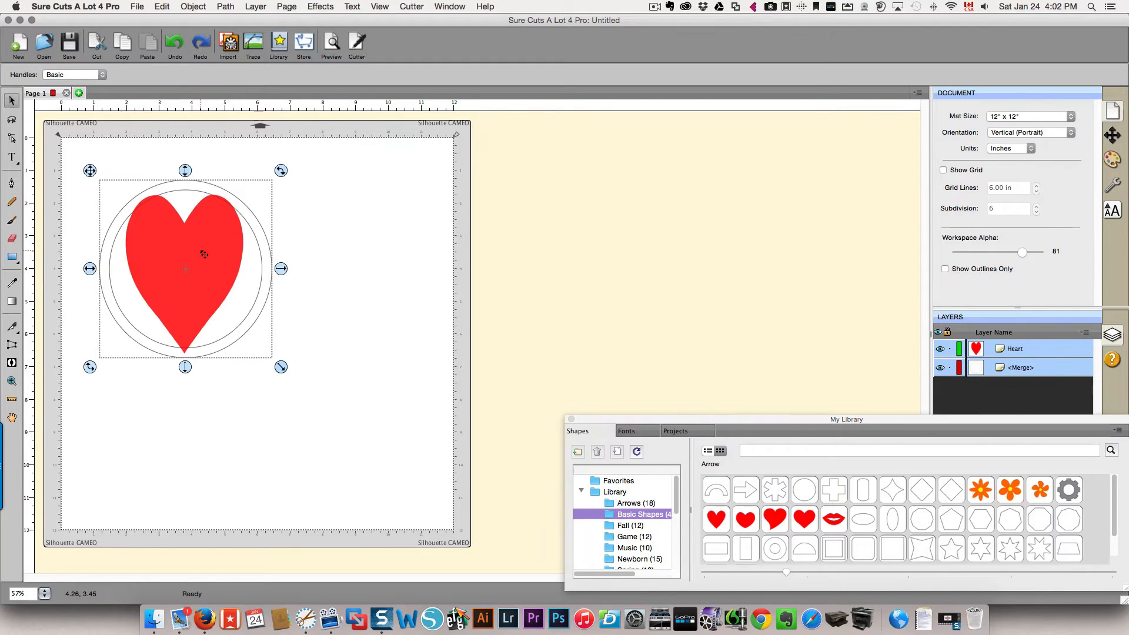
pyautogui.moveTo(186, 268); pyautogui.dragTo(370, 261)
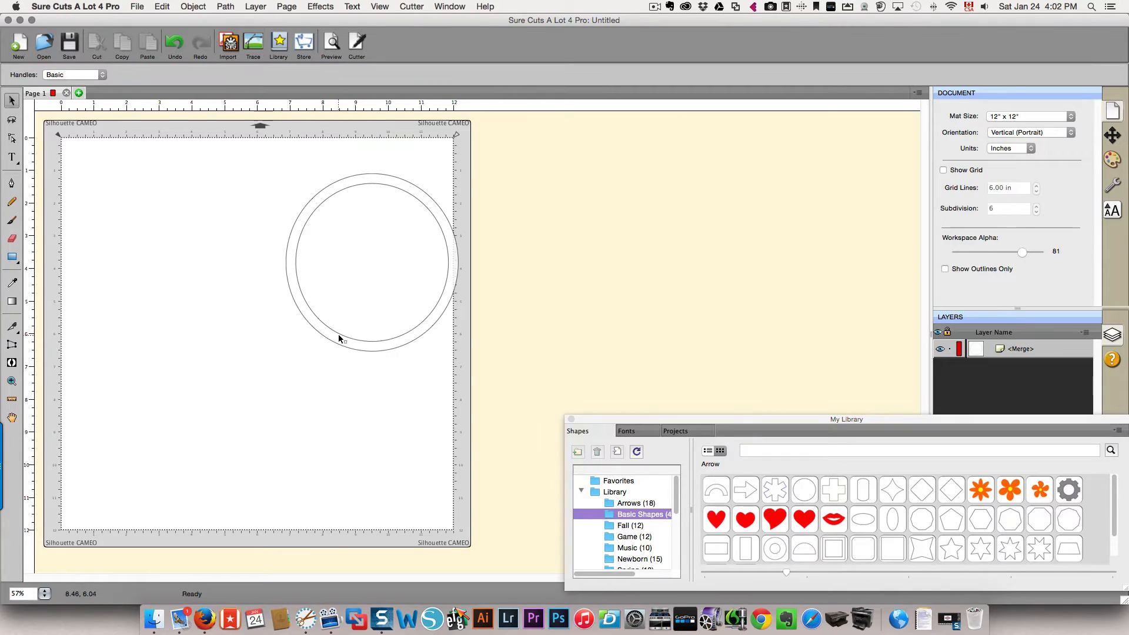
pyautogui.moveTo(293, 268)
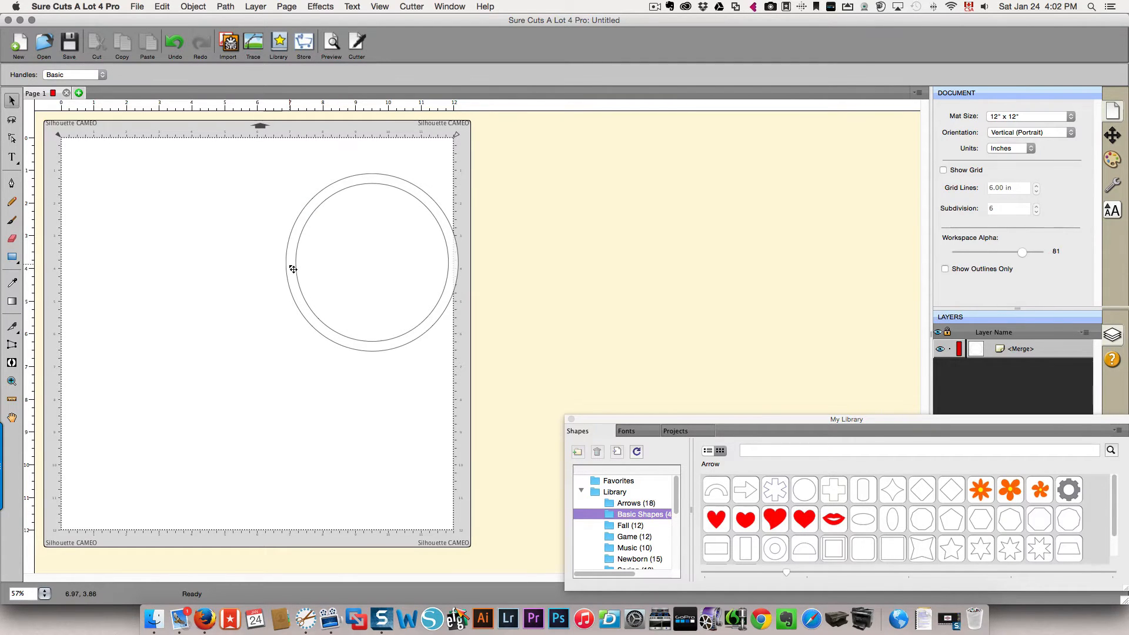
# Move the ring left, add '34' in Adagio_Sans-Black onto the ring's bottom and select both.
pyautogui.moveTo(370, 258); pyautogui.dragTo(204, 259)
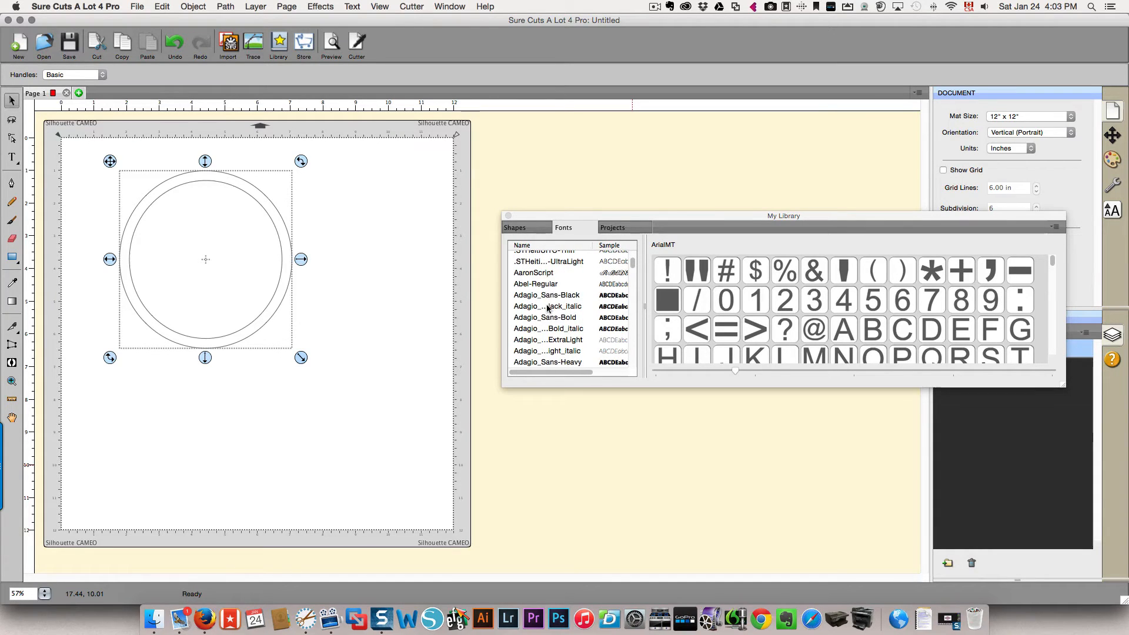
pyautogui.click(549, 294)
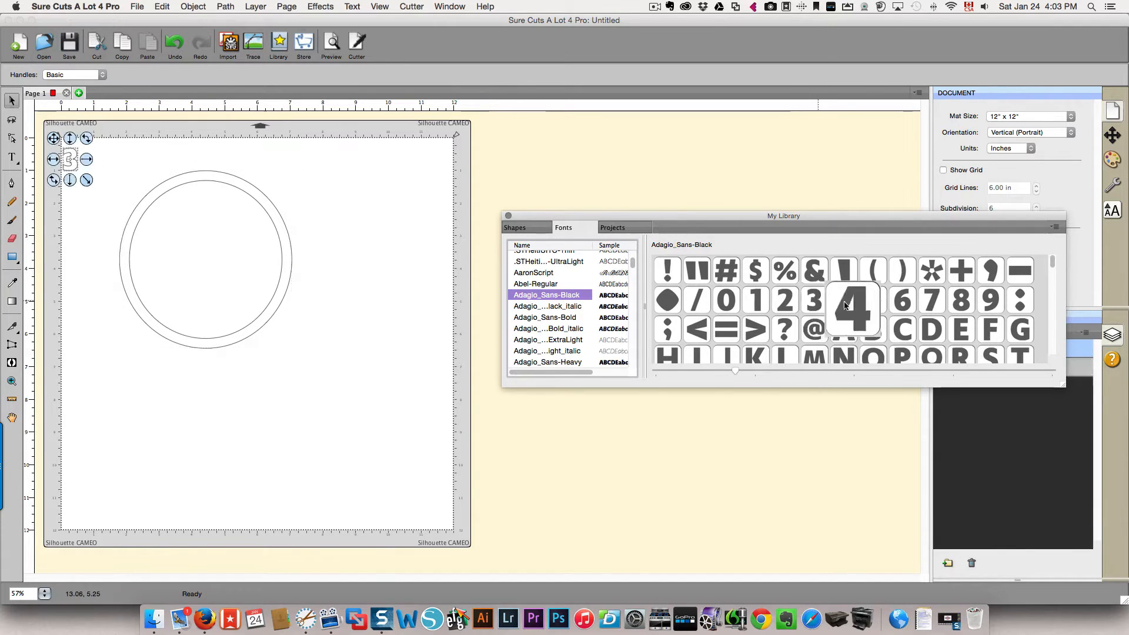
pyautogui.doubleClick(854, 300)
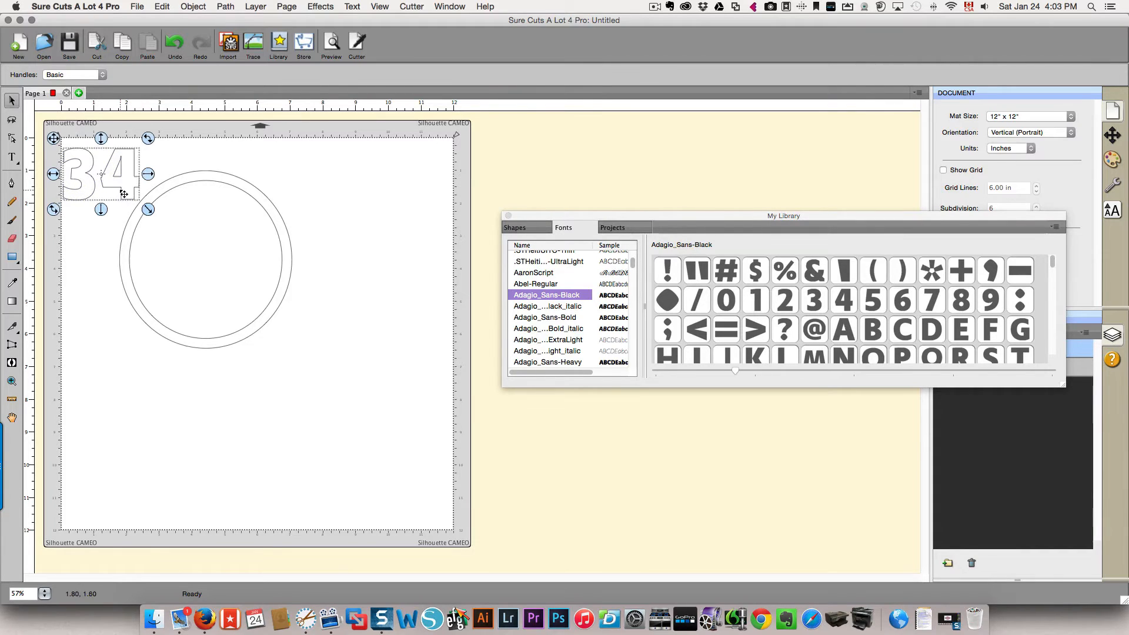
pyautogui.moveTo(101, 173); pyautogui.dragTo(227, 299)
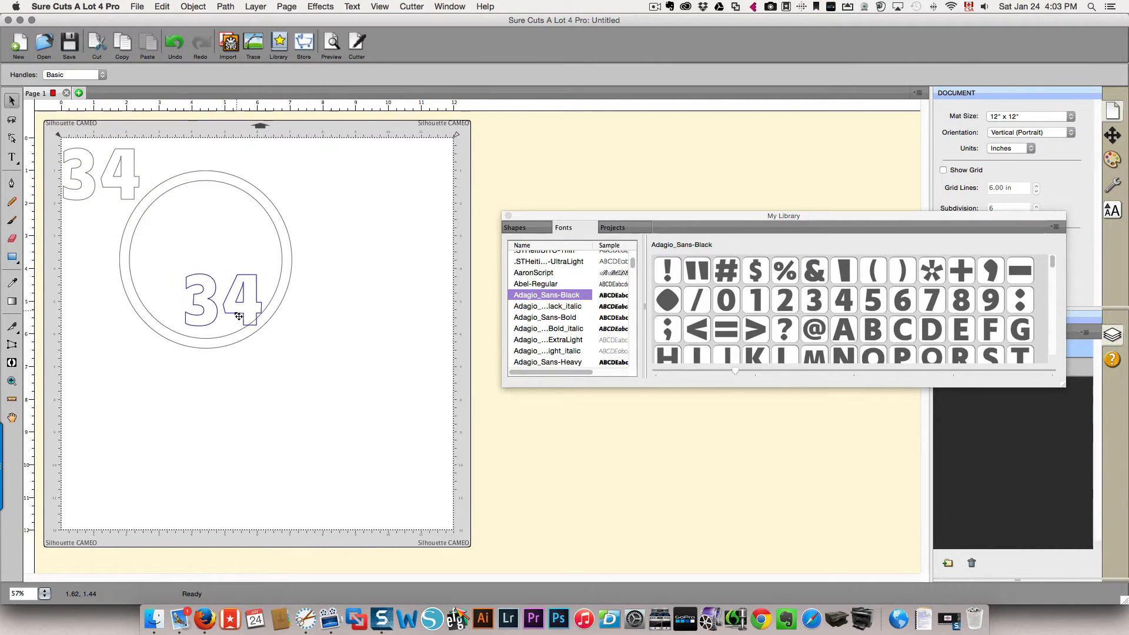
pyautogui.click(209, 309)
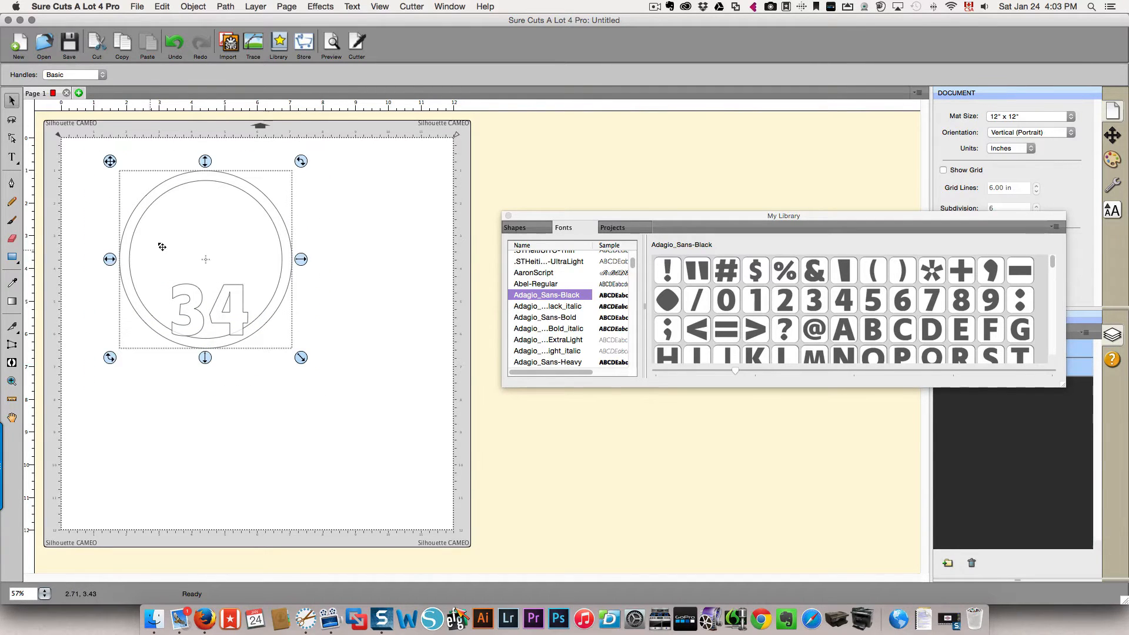
# Weld the 34 and the ring into one combined outline via Path > Weld.
pyautogui.click(225, 6)
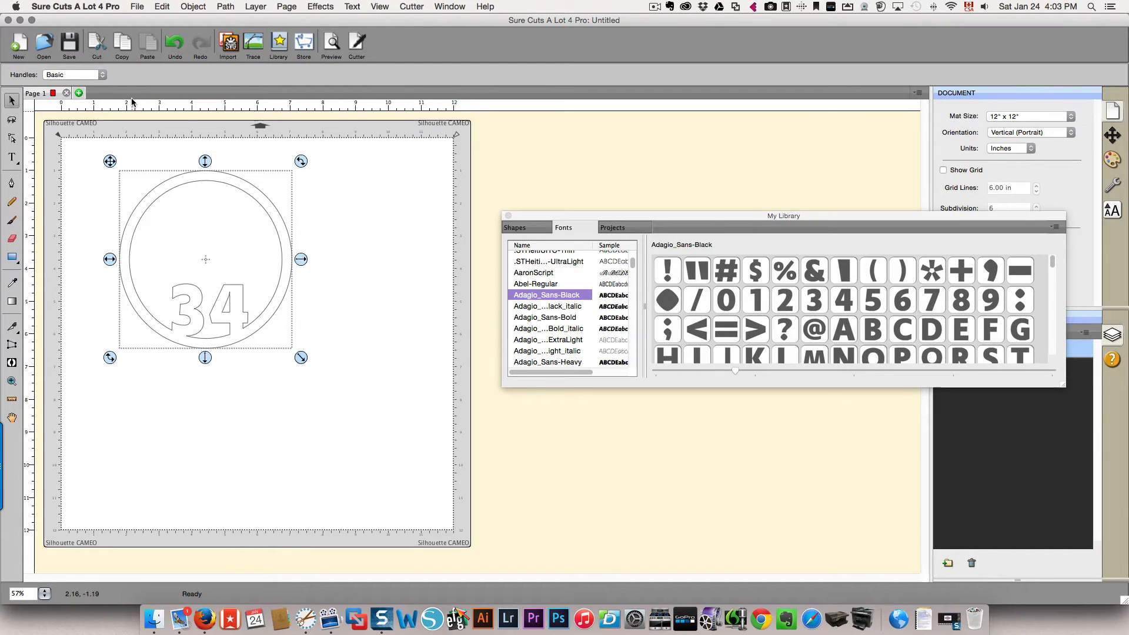
pyautogui.click(115, 254)
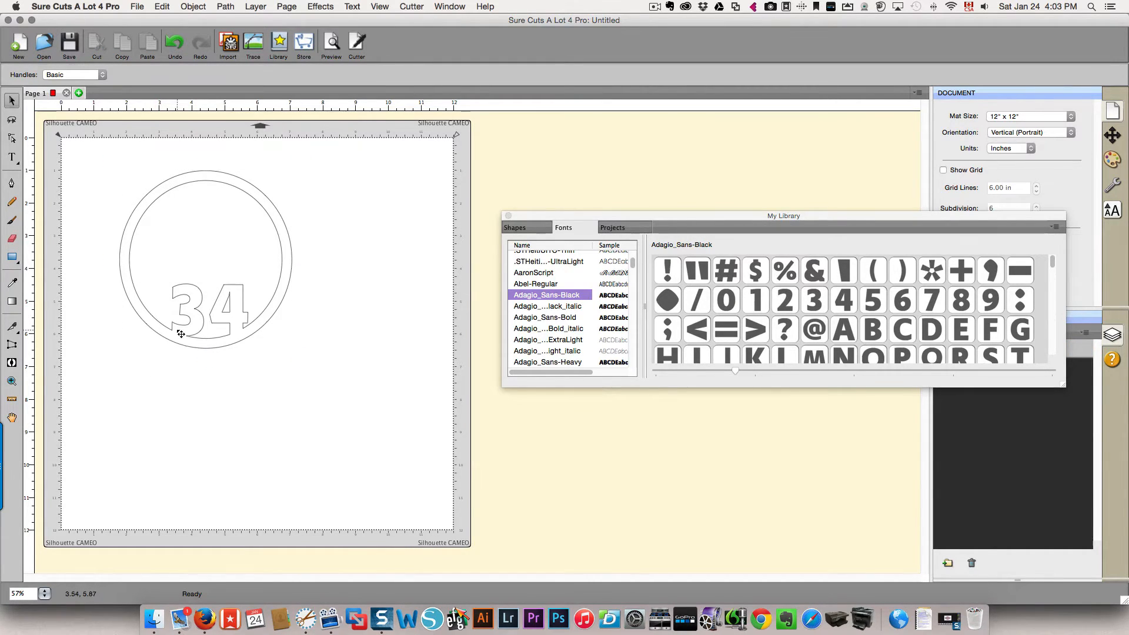
pyautogui.moveTo(111, 200)
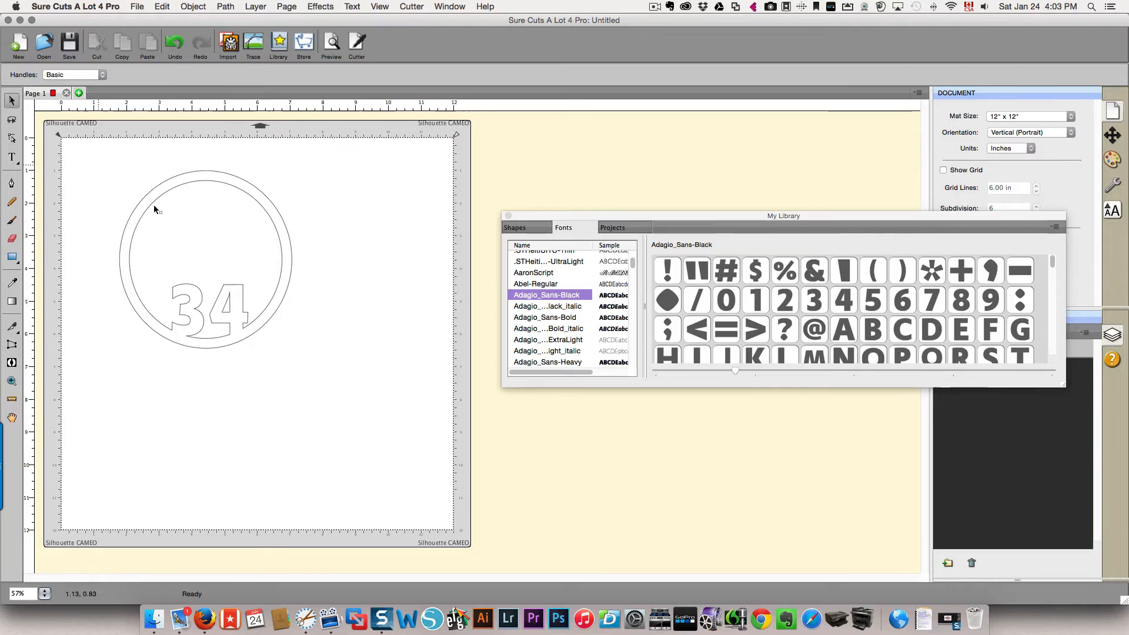
pyautogui.moveTo(376, 489)
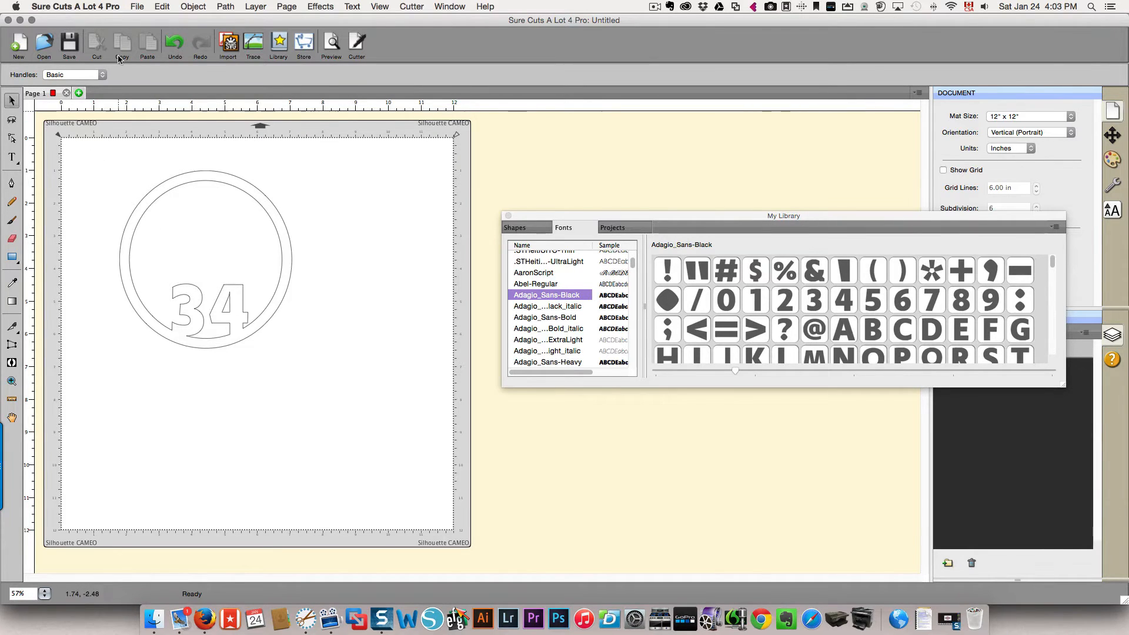
# Remove the welded 34 and place a copy of the ring lower on the mat.
pyautogui.click(204, 259)
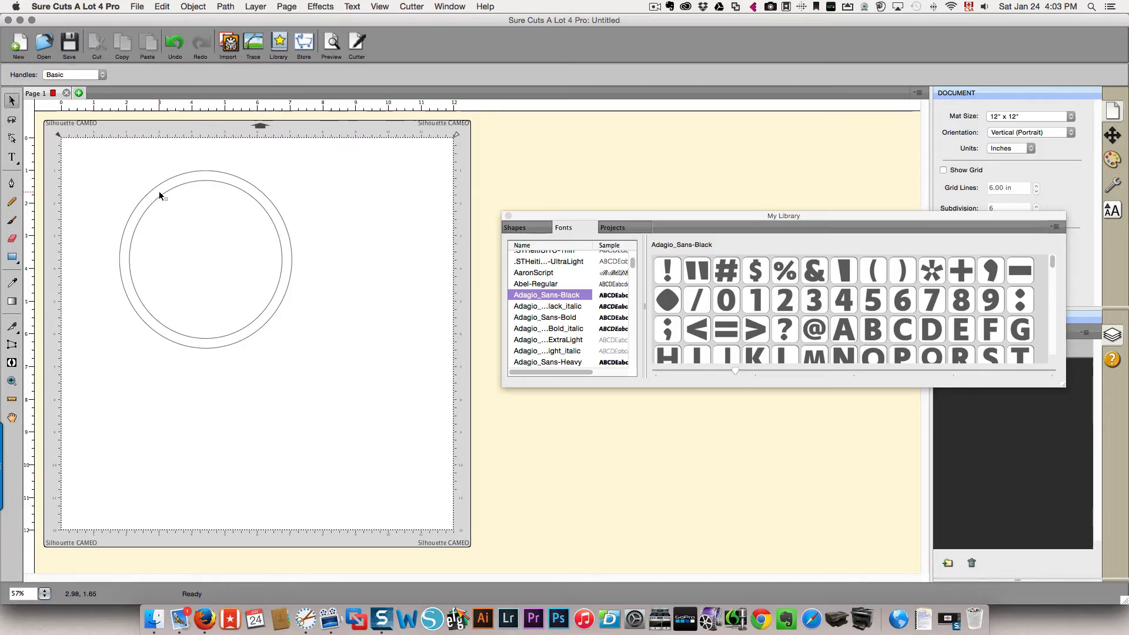
pyautogui.rightClick(160, 196)
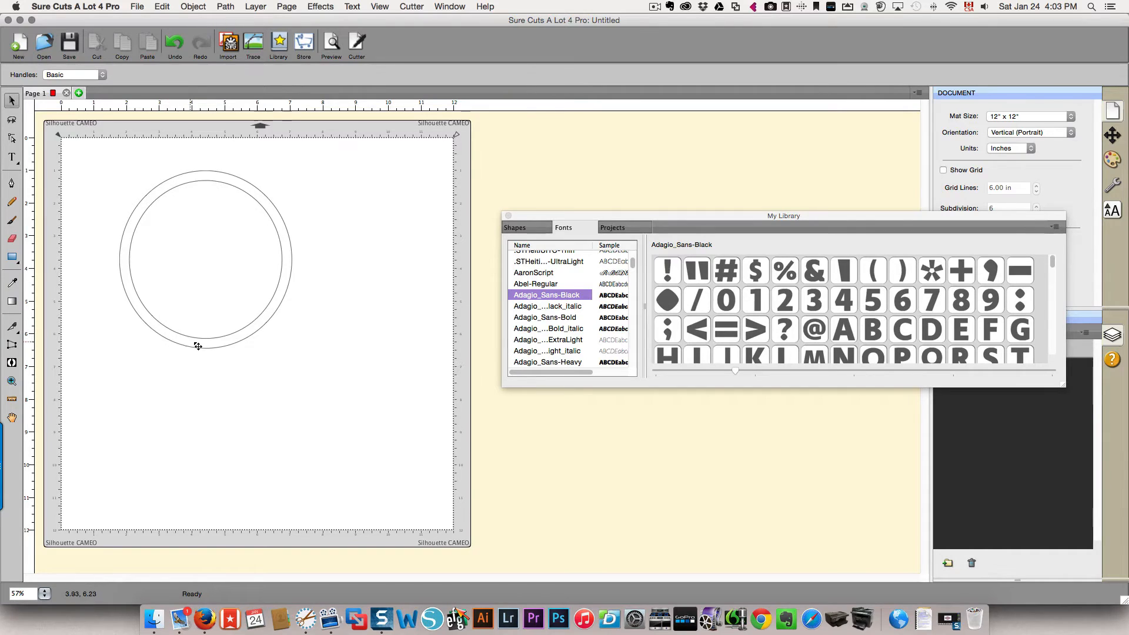
pyautogui.rightClick(205, 259)
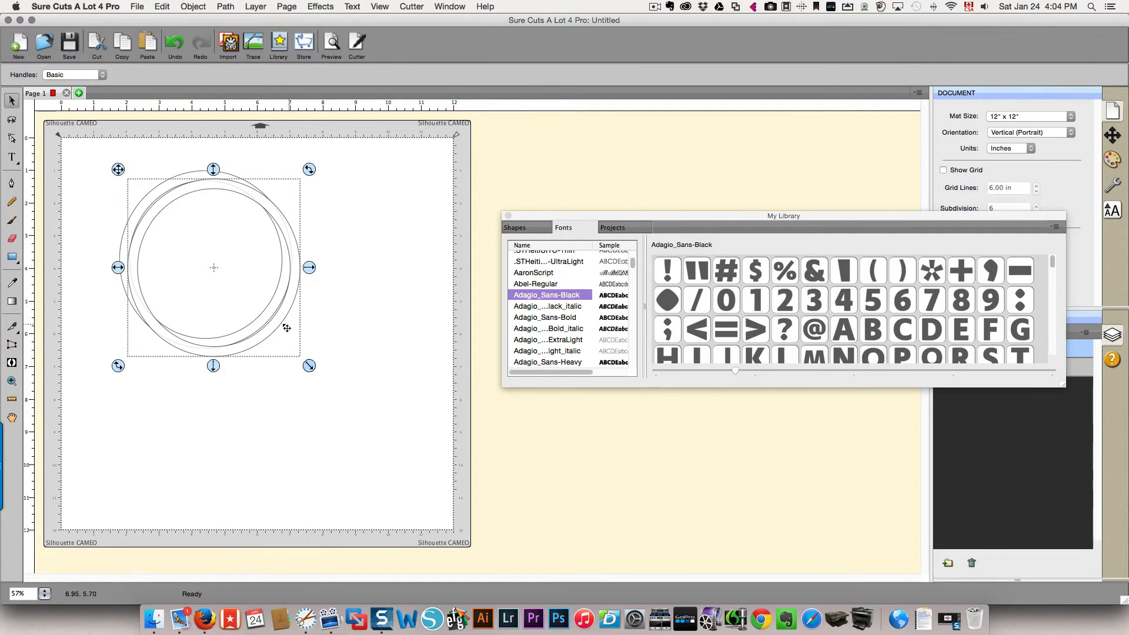
pyautogui.moveTo(213, 267); pyautogui.dragTo(328, 425)
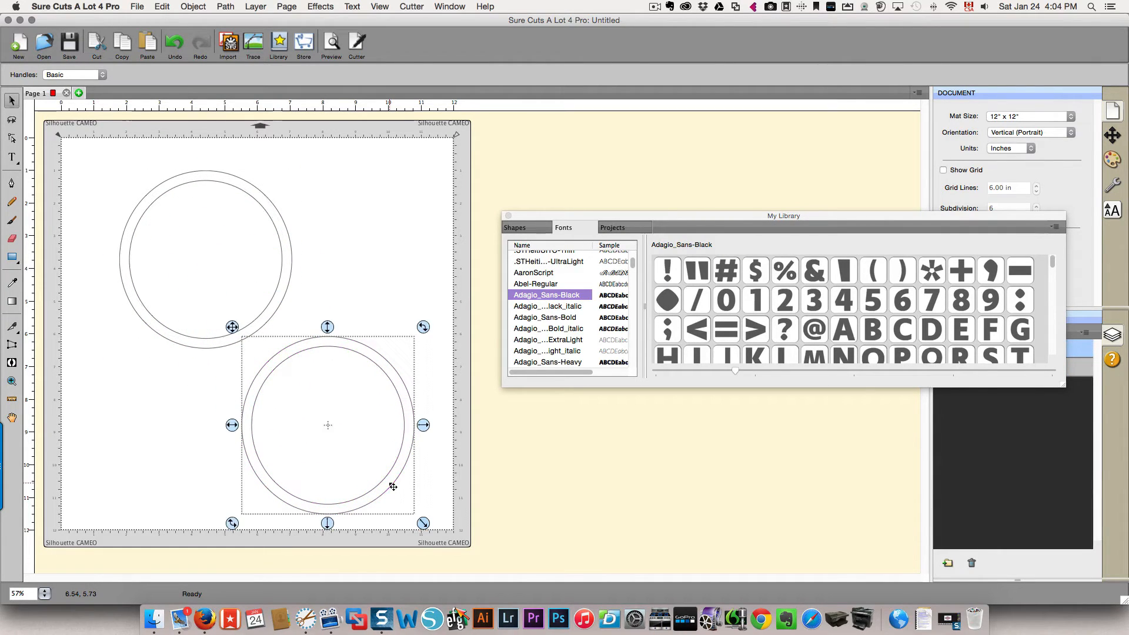
# Break the copied ring apart and keep only a single plain circle selected.
pyautogui.rightClick(393, 487)
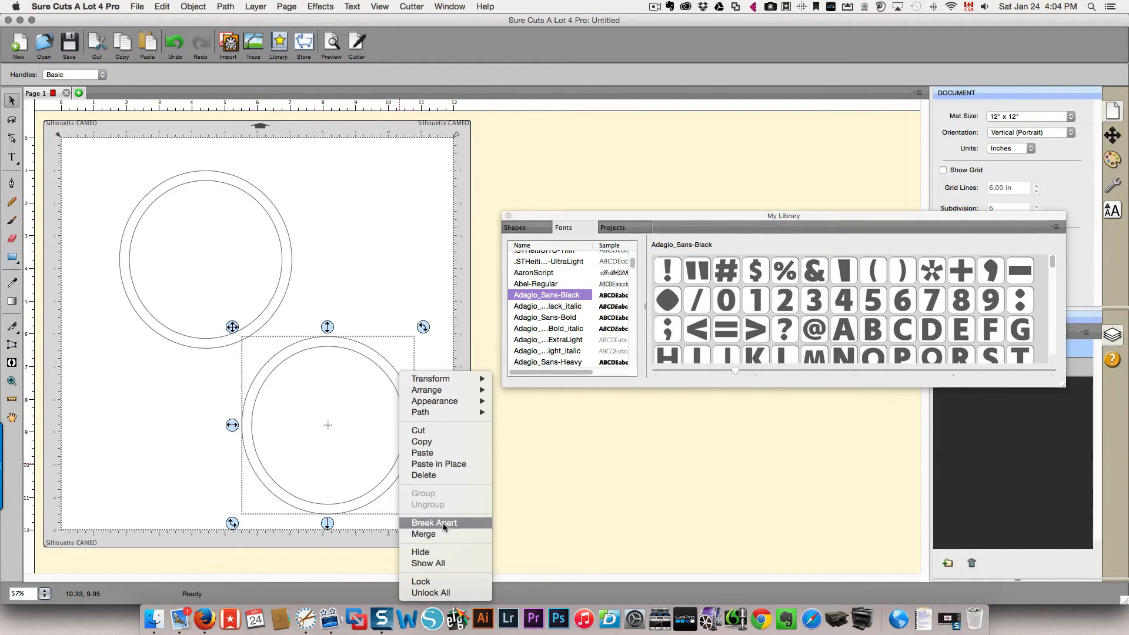
pyautogui.click(433, 522)
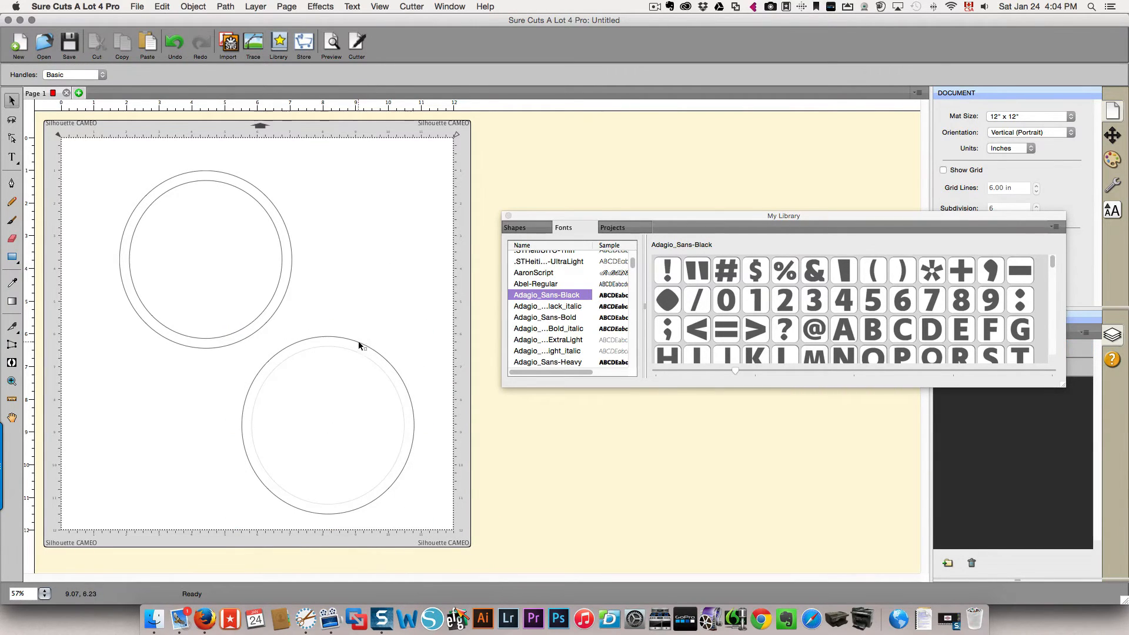
pyautogui.click(360, 346)
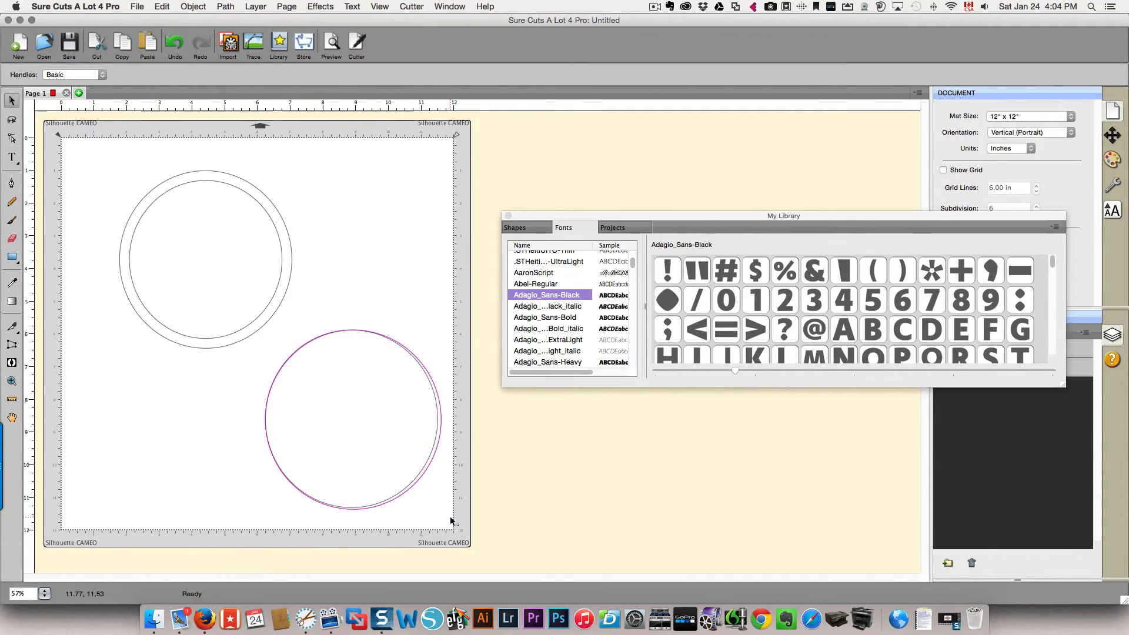
pyautogui.click(352, 421)
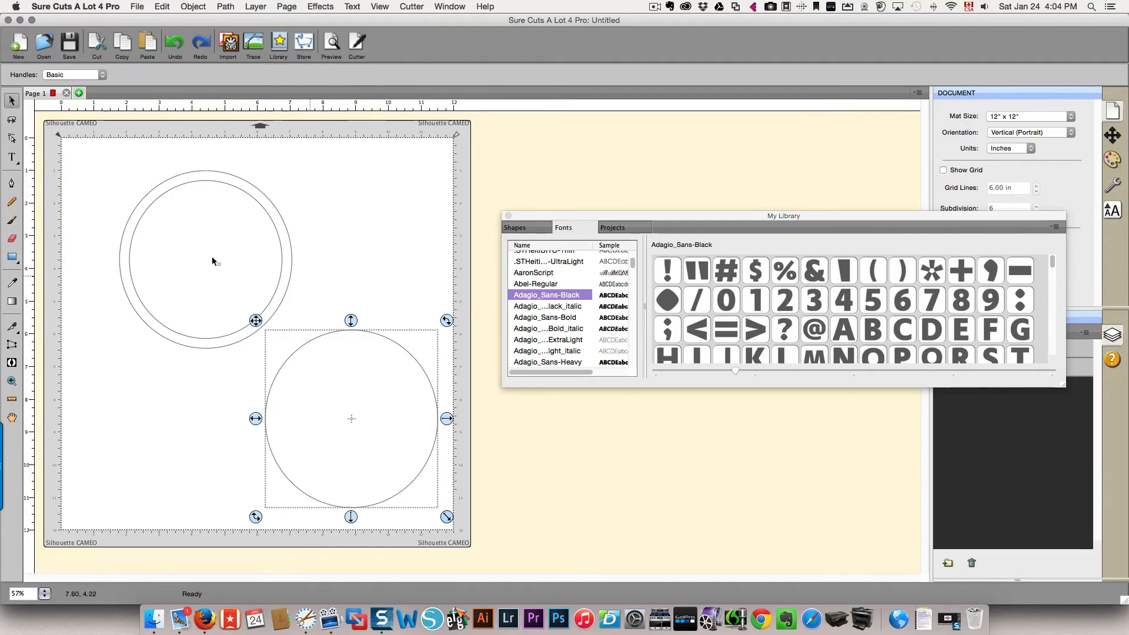
pyautogui.moveTo(139, 211)
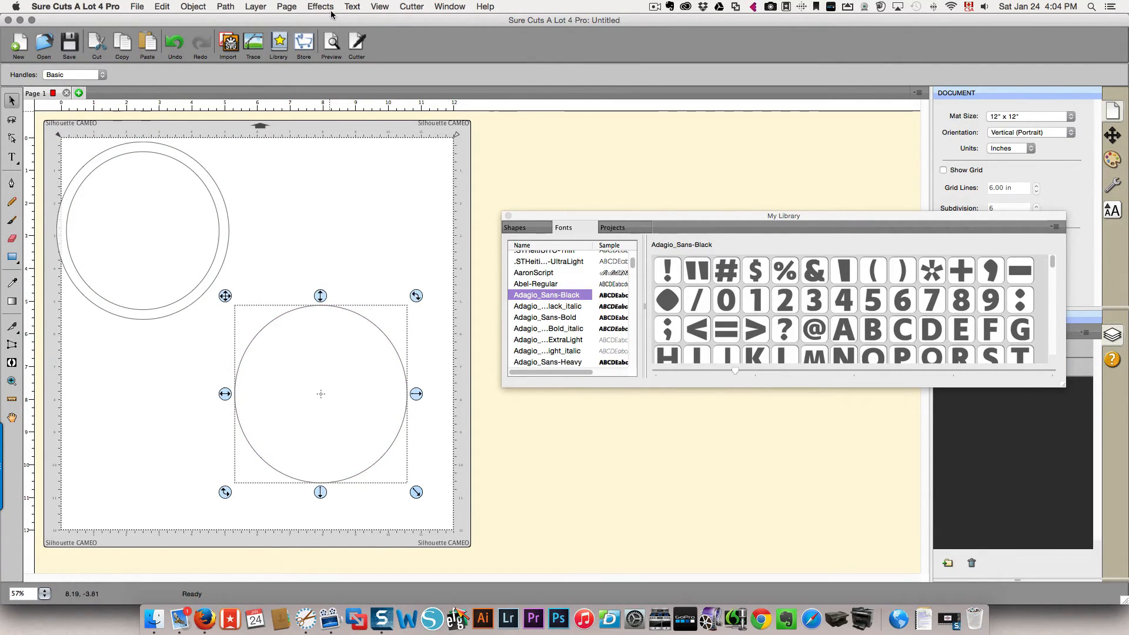
# Apply the Rhinestones effect with round stones at SS 11 and preview along the circle.
pyautogui.click(320, 7)
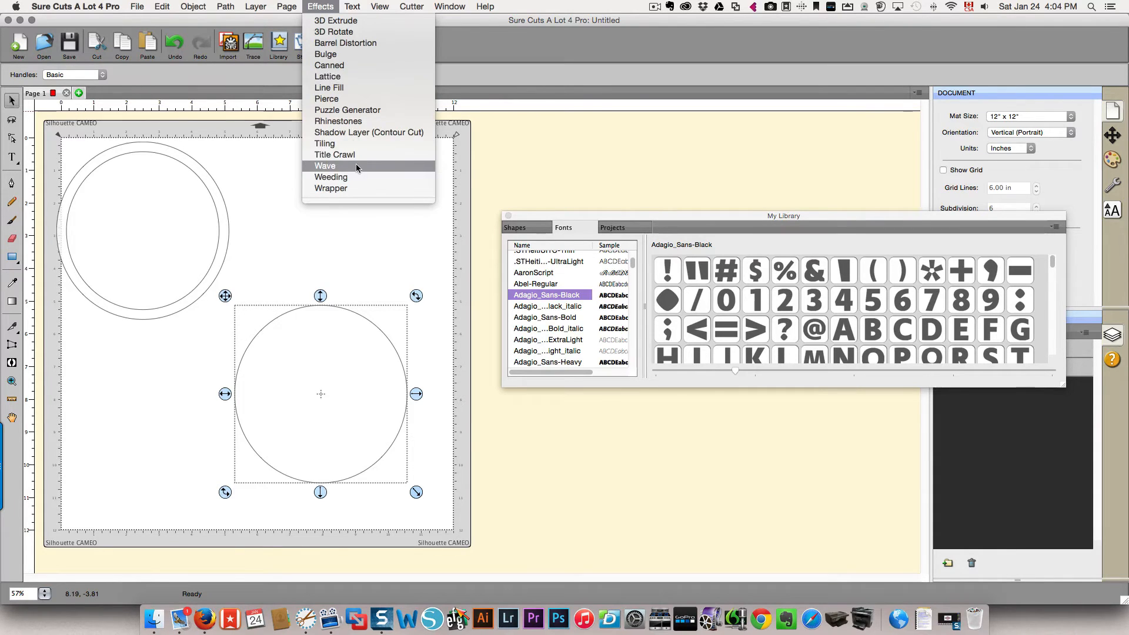
pyautogui.moveTo(353, 121)
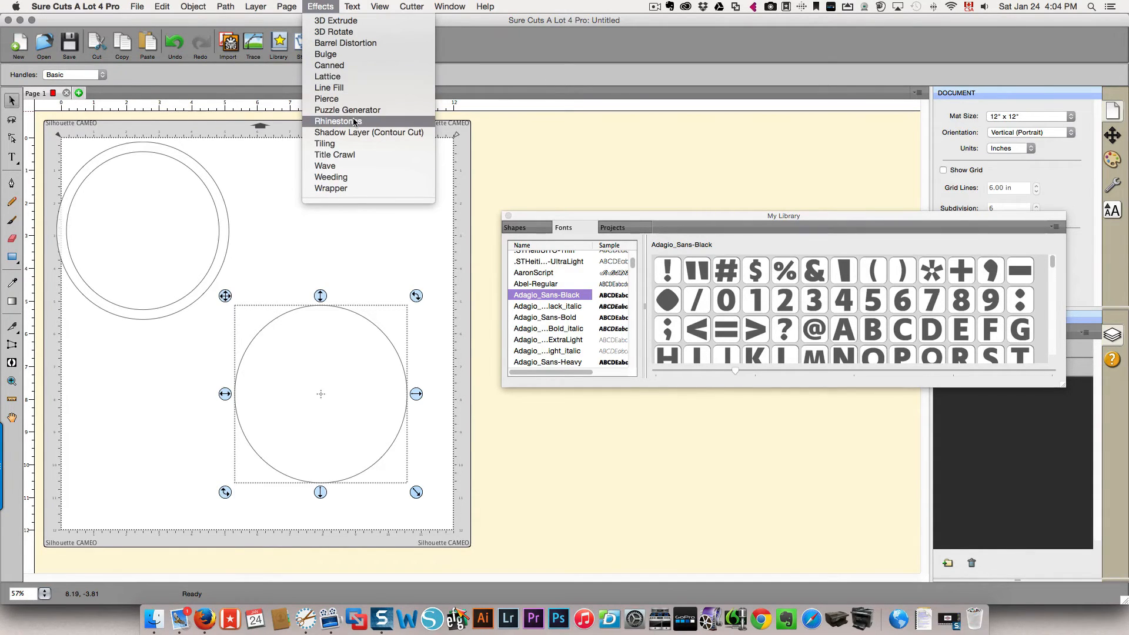
pyautogui.click(337, 122)
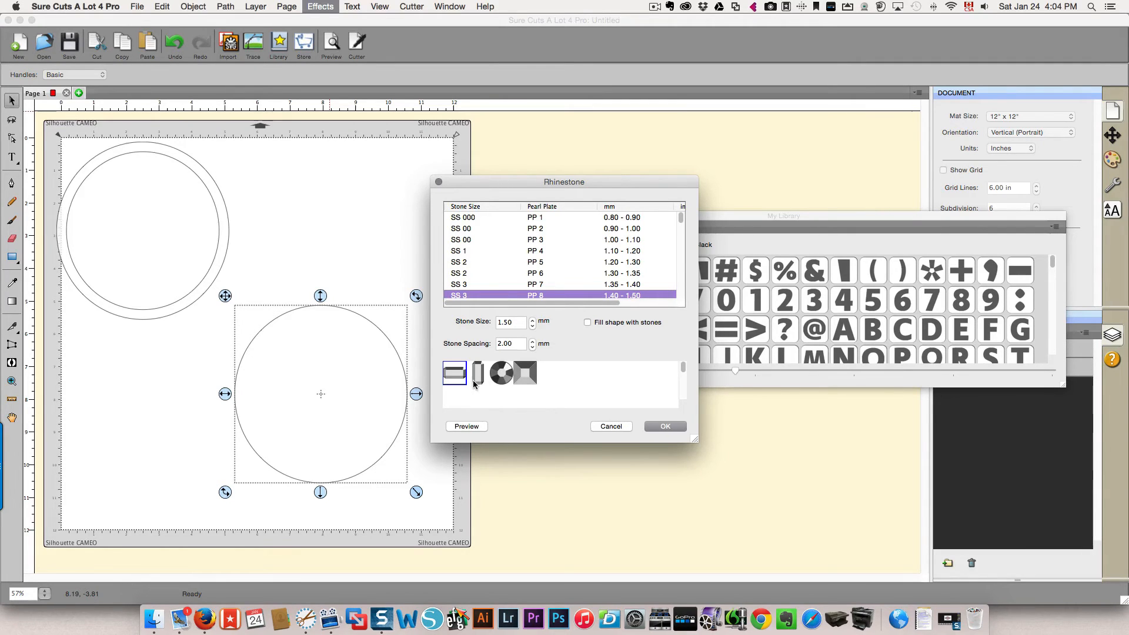
pyautogui.click(502, 373)
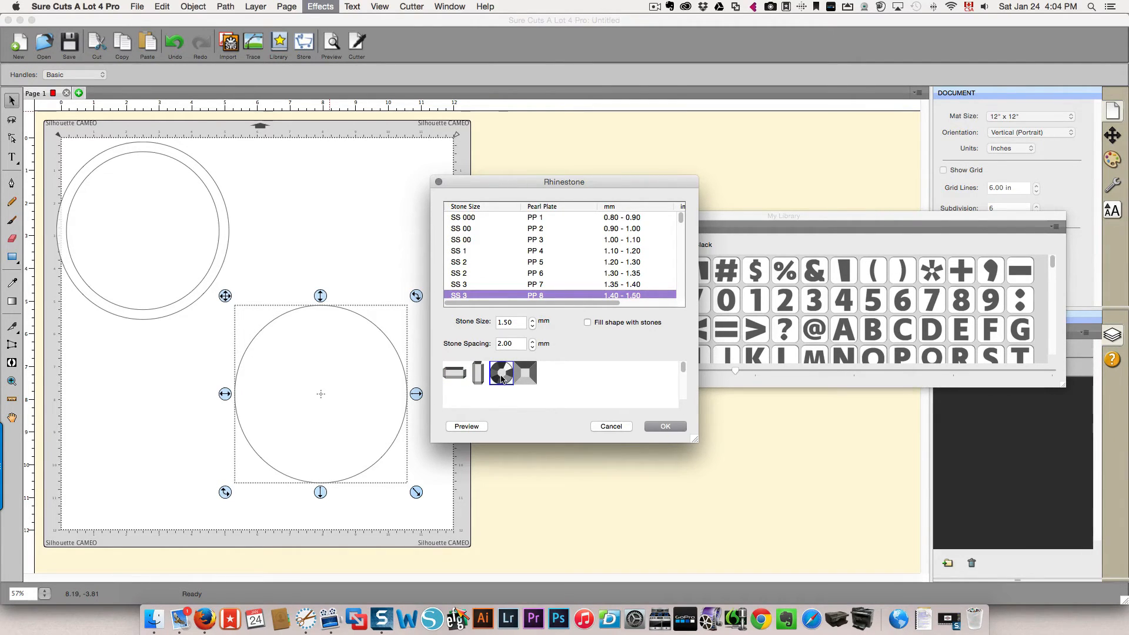
pyautogui.scroll(-3)
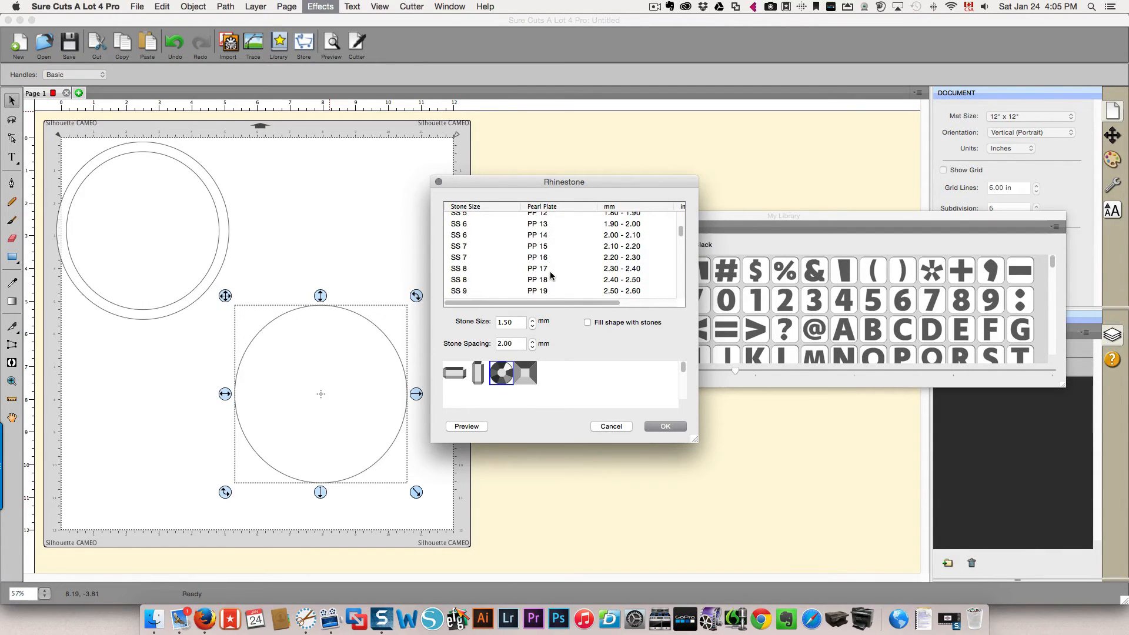
pyautogui.scroll(-3)
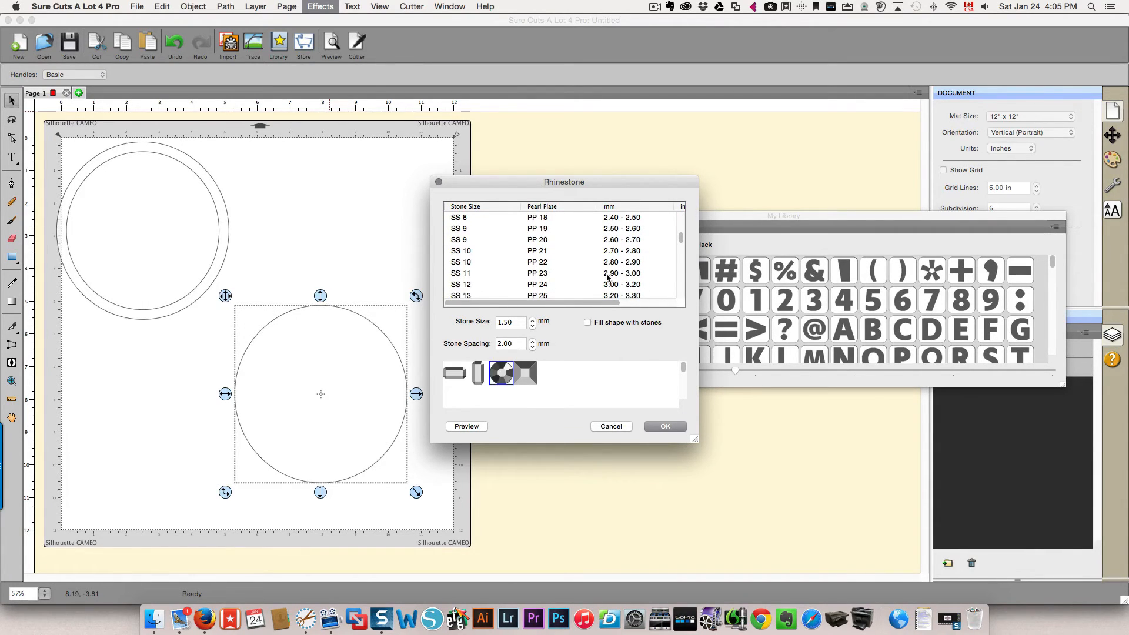
pyautogui.click(537, 273)
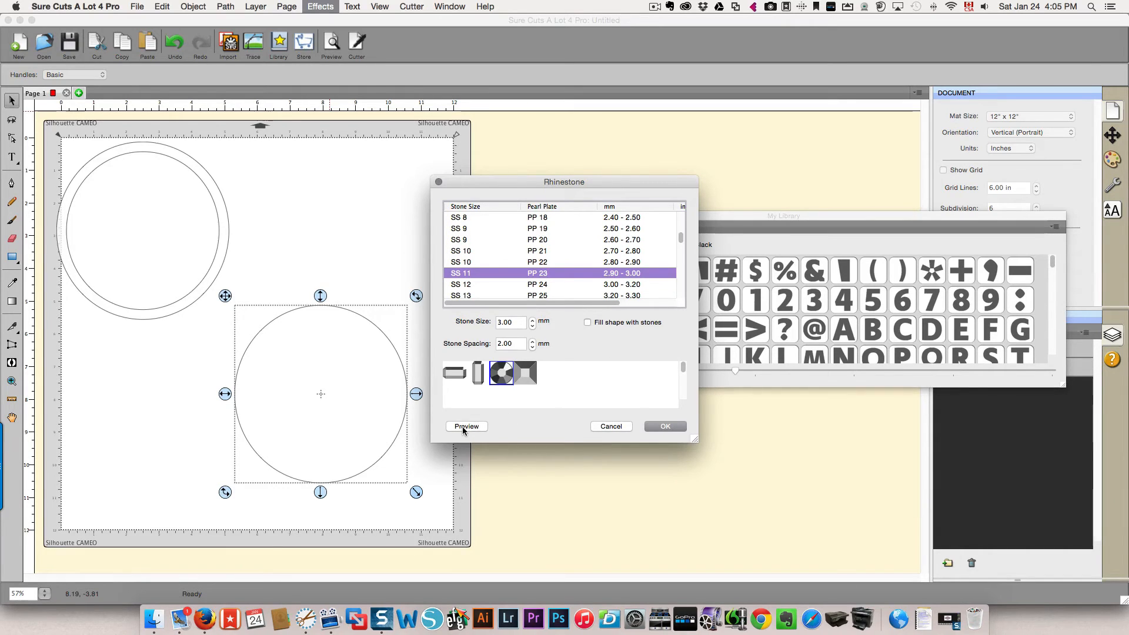
pyautogui.click(465, 426)
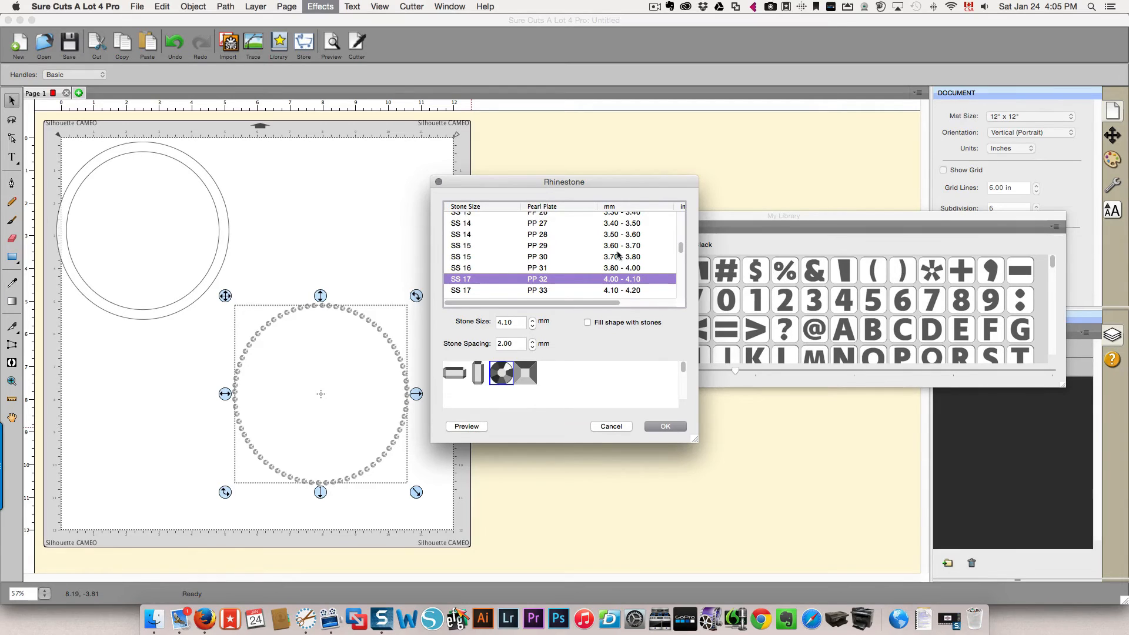
# Switch the stone size to the larger SS 28 and preview it on the circle.
pyautogui.scroll(-3)
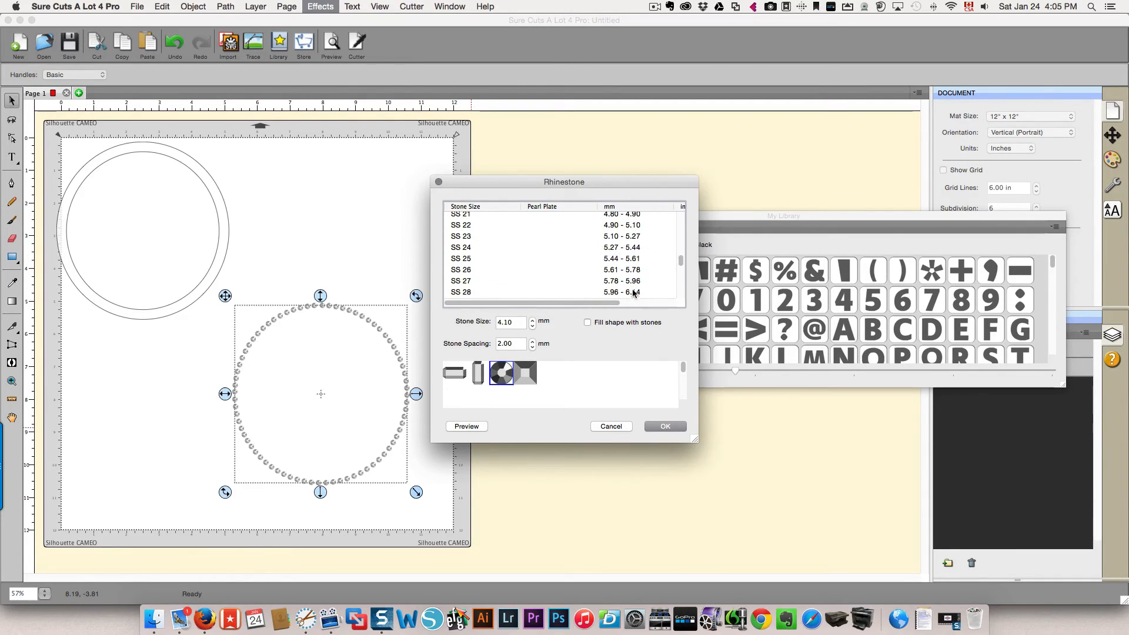
pyautogui.click(460, 292)
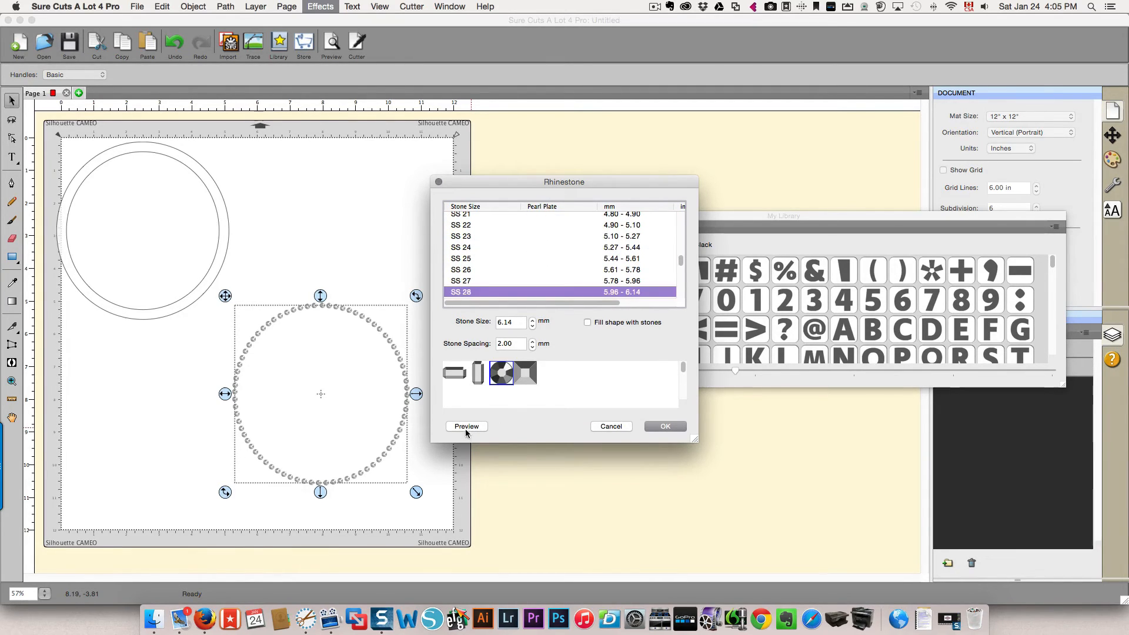
pyautogui.click(466, 425)
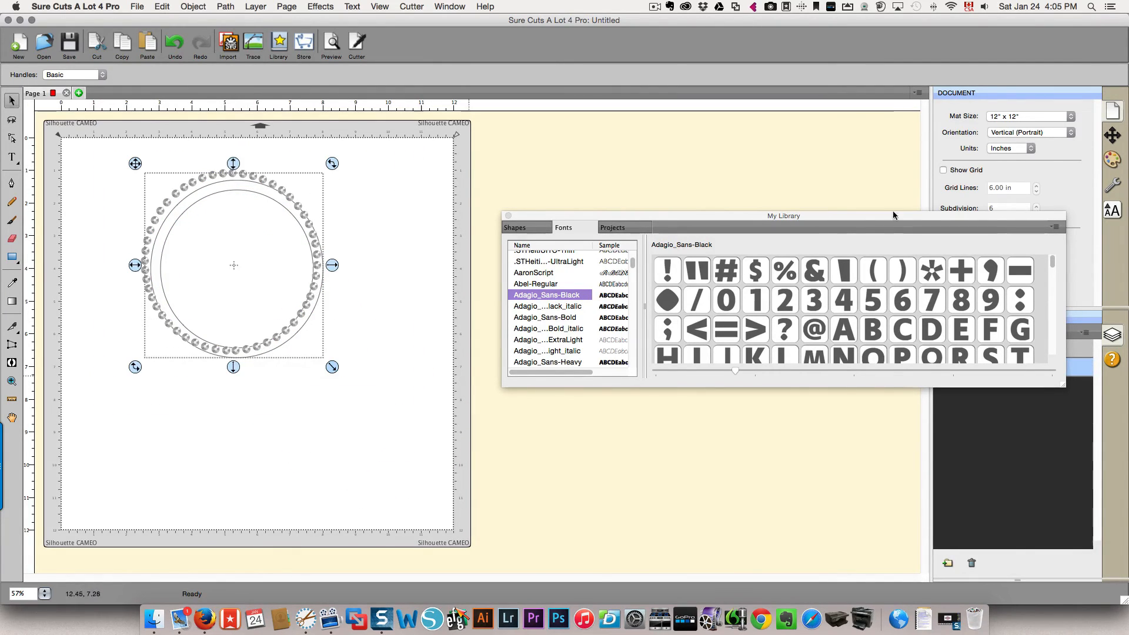
# Center the rhinestone circle over the ring via Position & Size and select both objects.
pyautogui.click(508, 216)
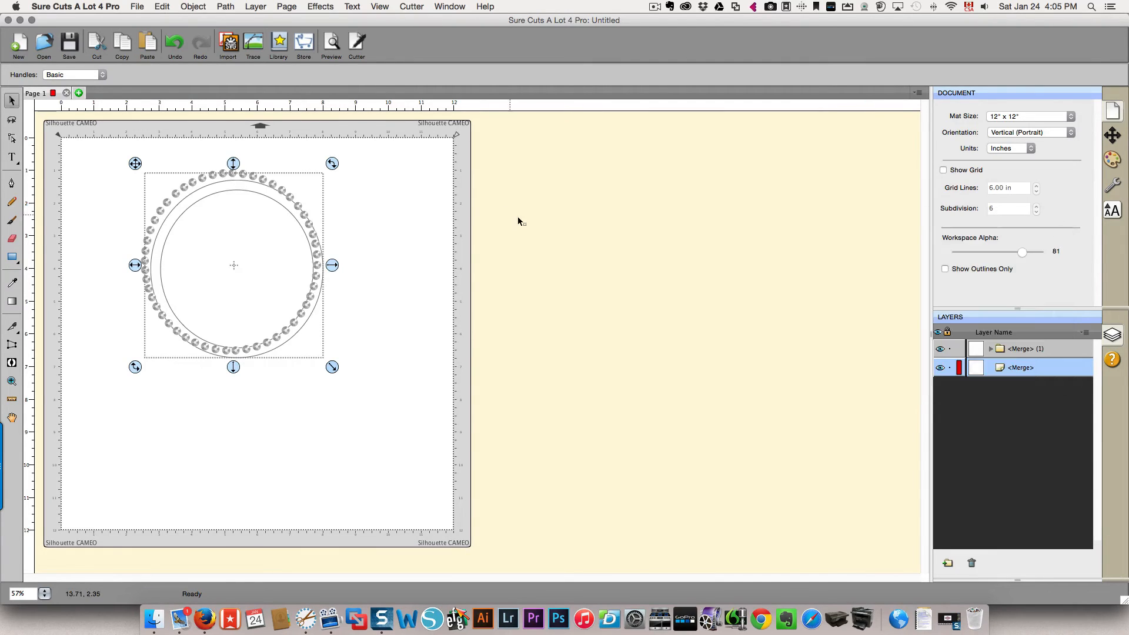
pyautogui.click(1111, 137)
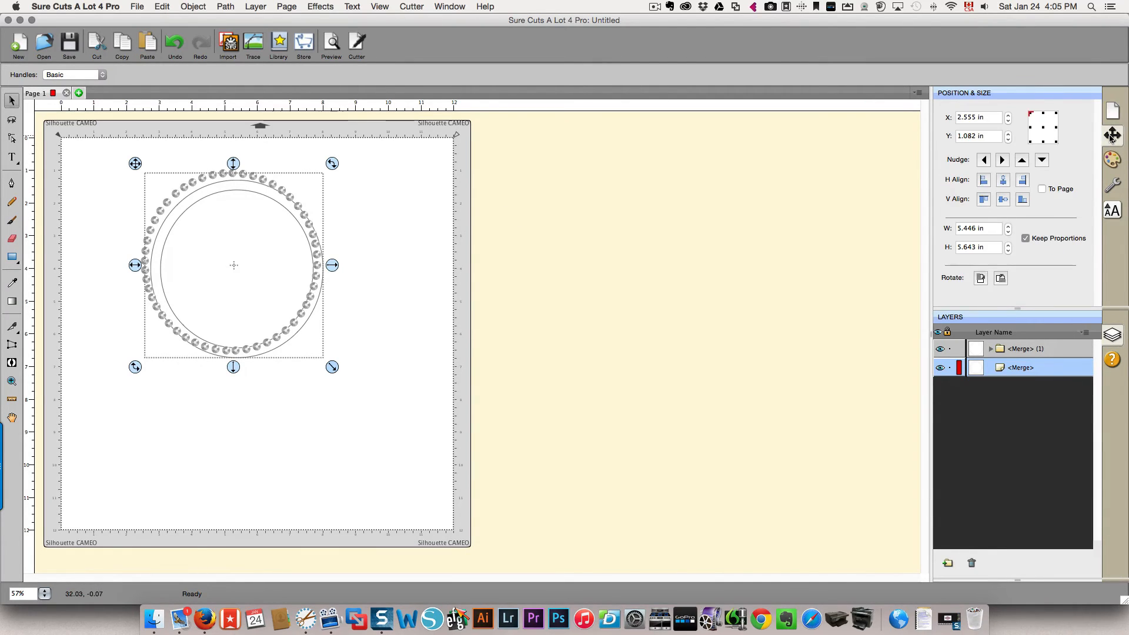
pyautogui.moveTo(1003, 180)
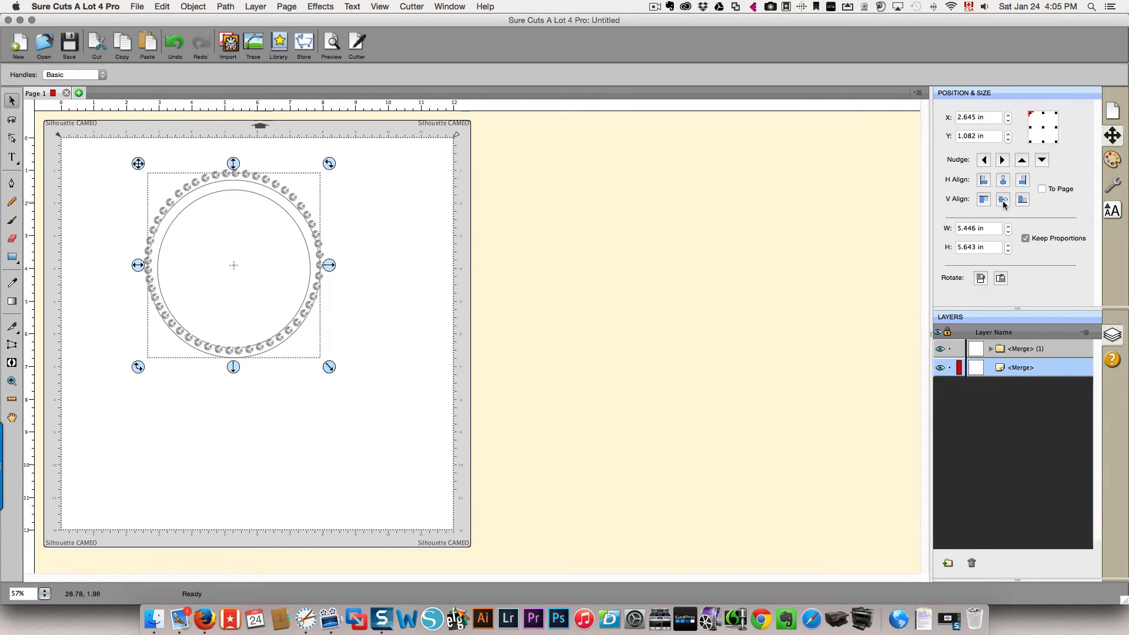
pyautogui.moveTo(233, 265); pyautogui.dragTo(233, 268)
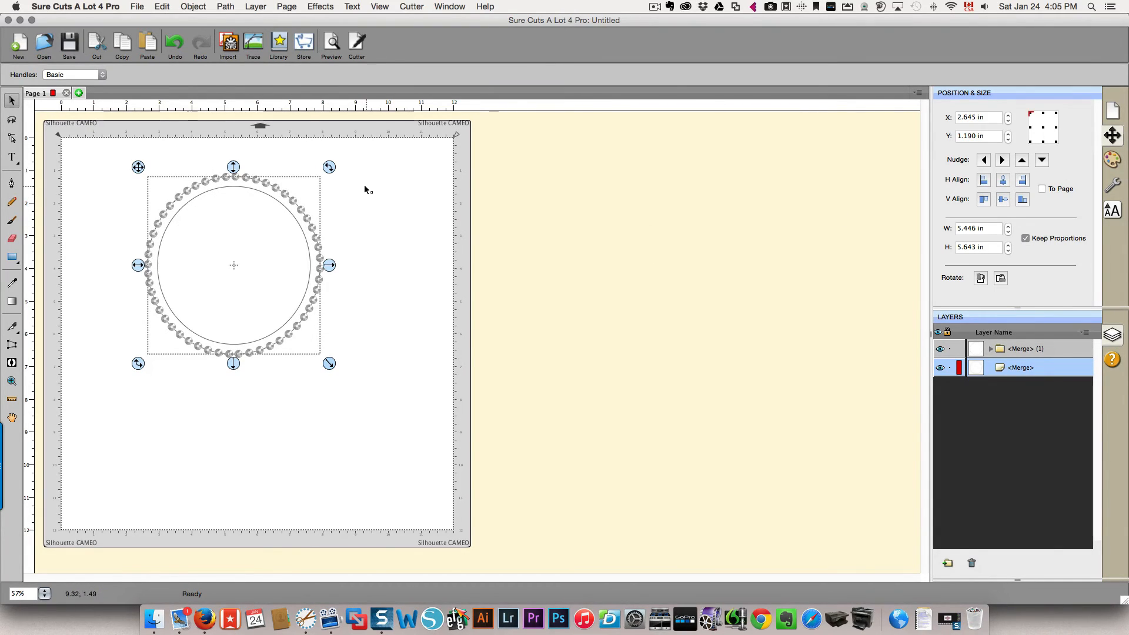
pyautogui.moveTo(45, 352)
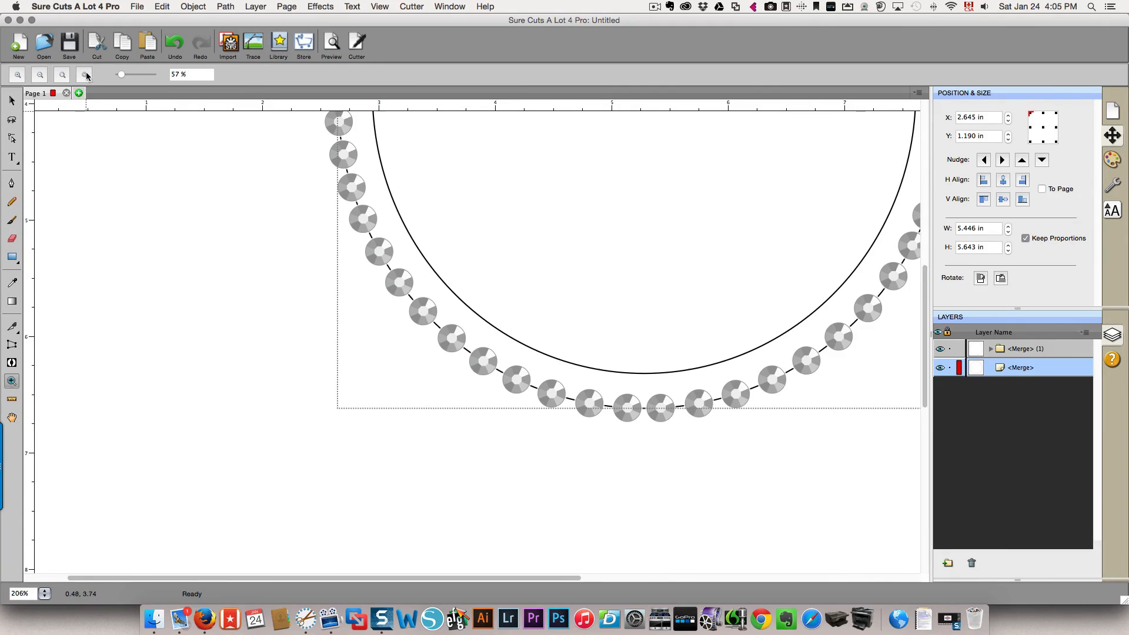
pyautogui.click(85, 74)
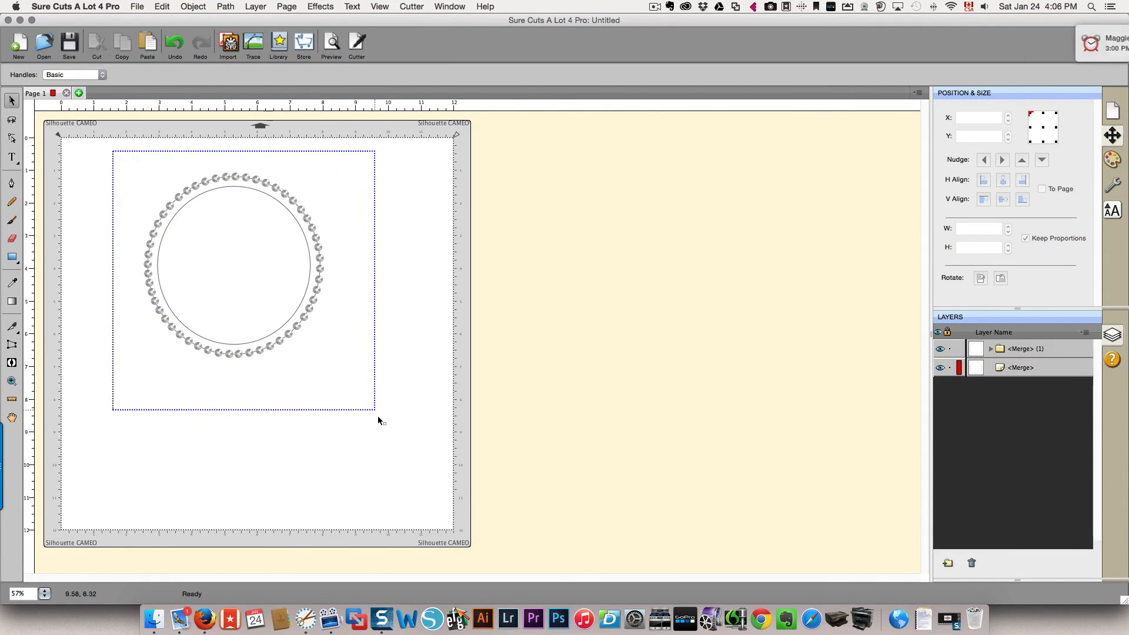
pyautogui.click(224, 7)
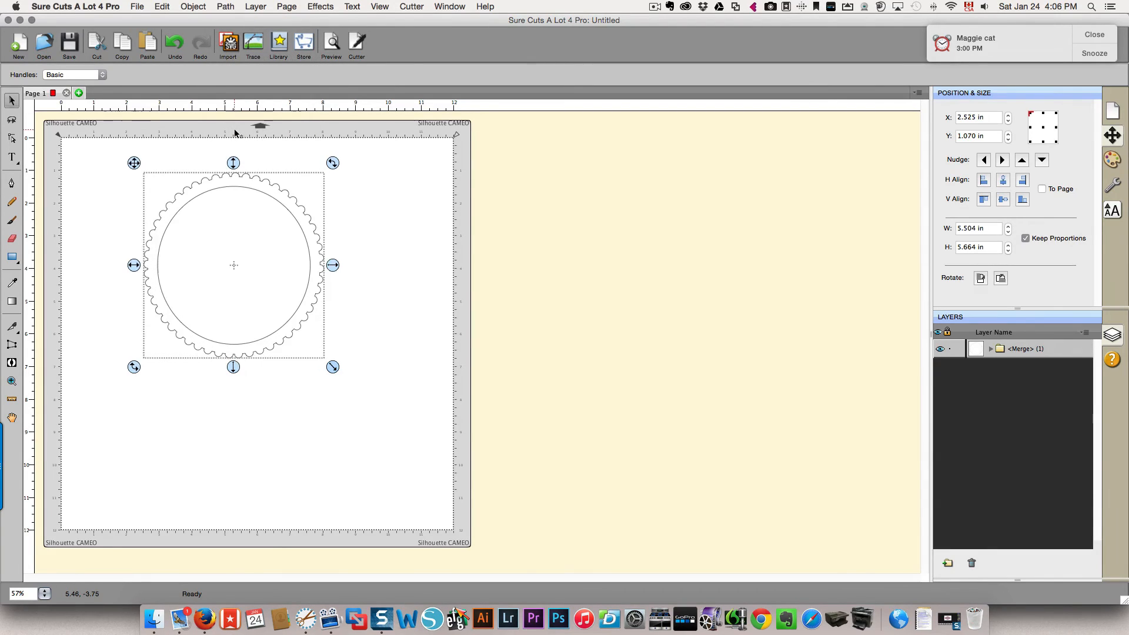
pyautogui.moveTo(349, 353)
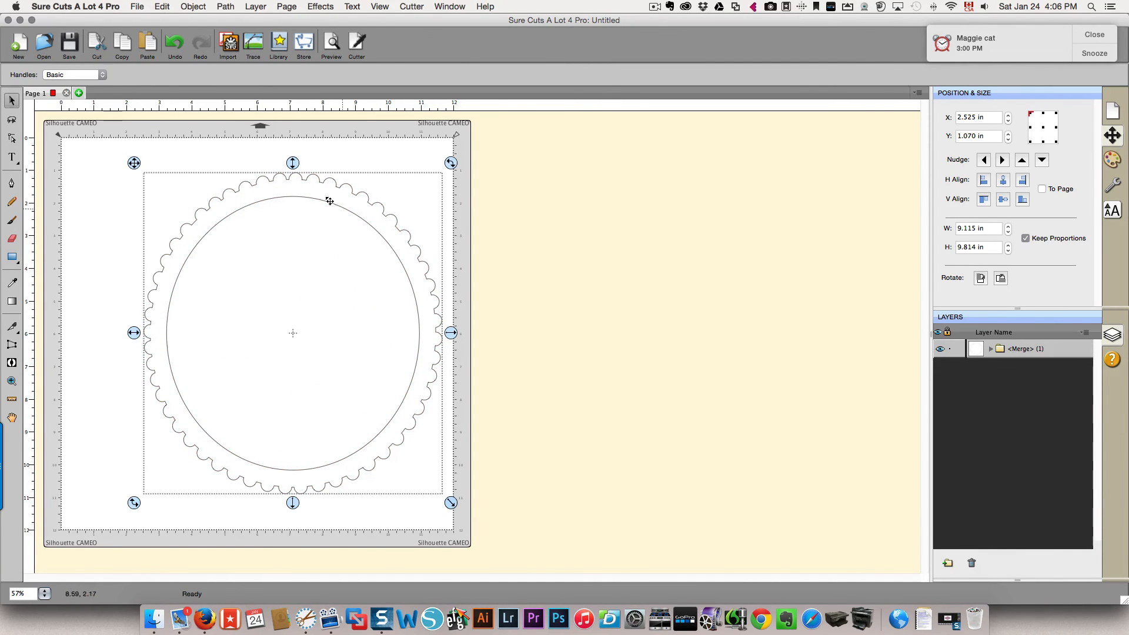
pyautogui.moveTo(382, 486)
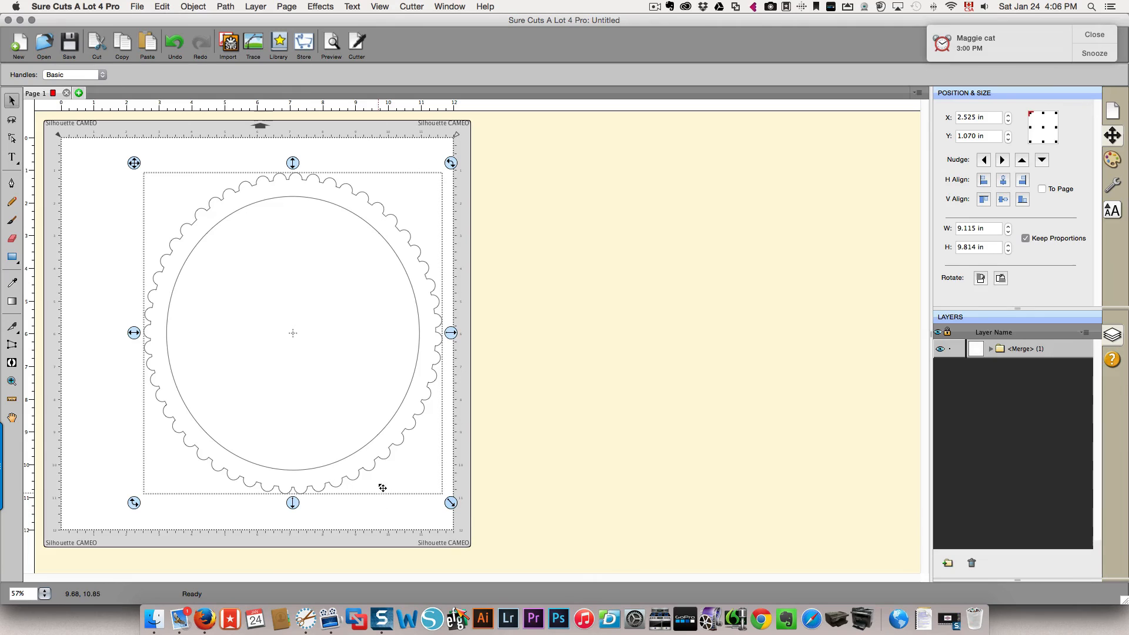
pyautogui.moveTo(437, 351)
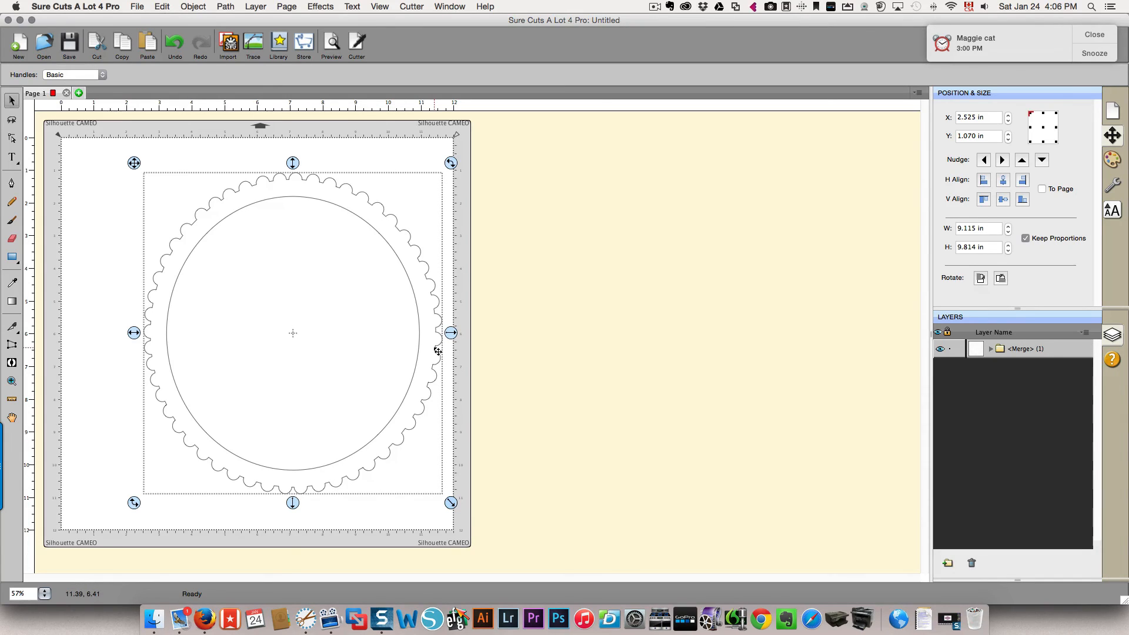
pyautogui.moveTo(432, 495)
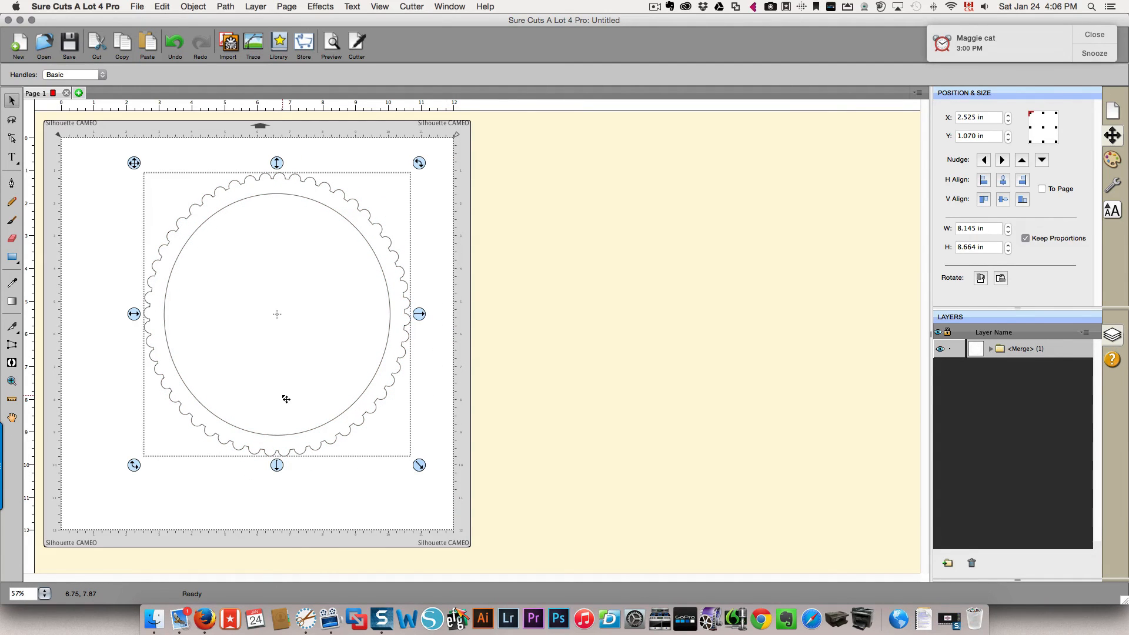
pyautogui.moveTo(213, 396)
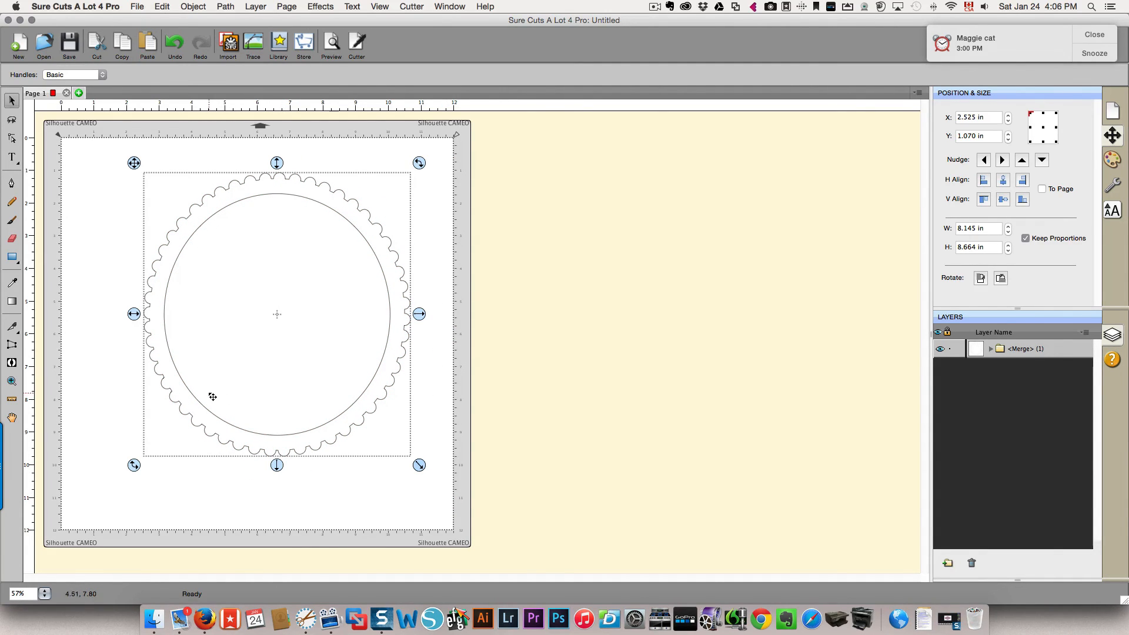
pyautogui.moveTo(307, 469)
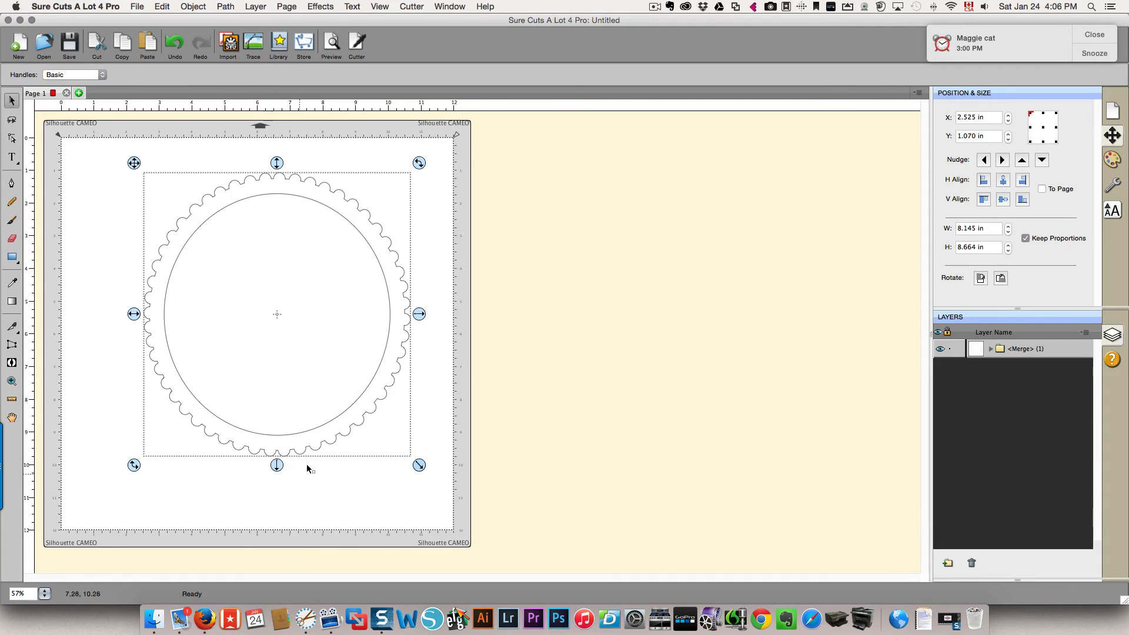